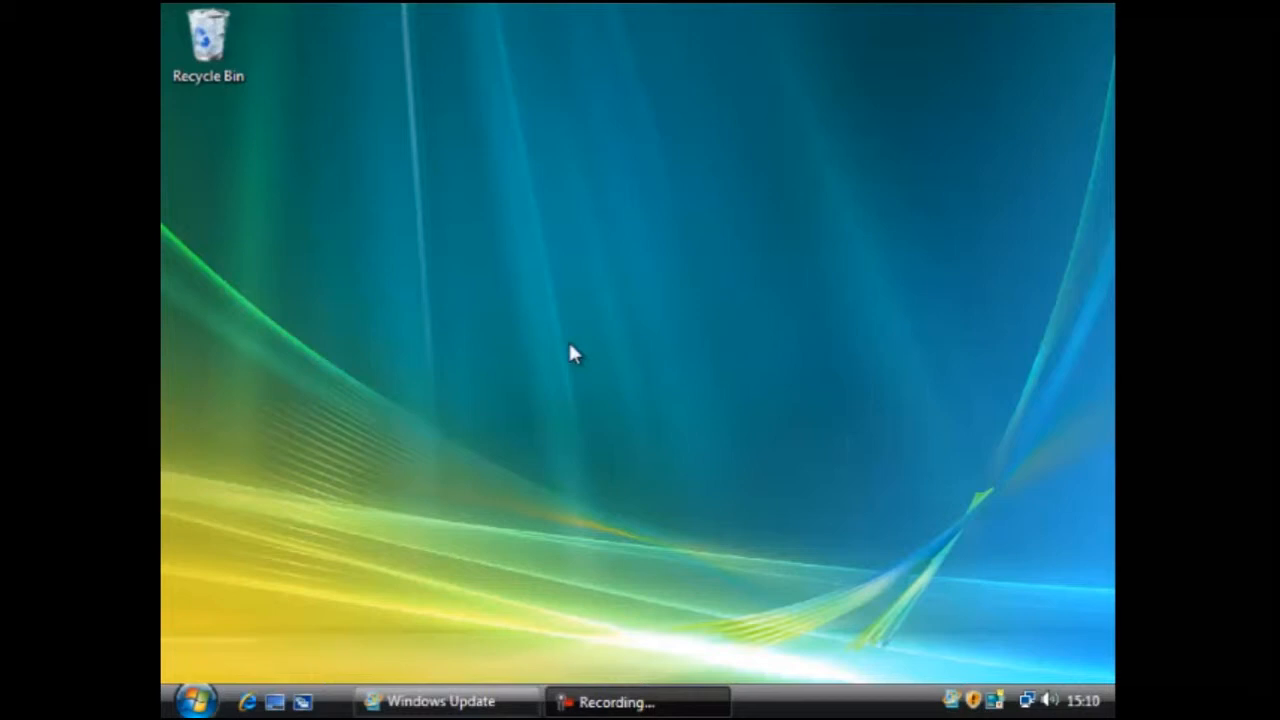
mouse_move(230, 688)
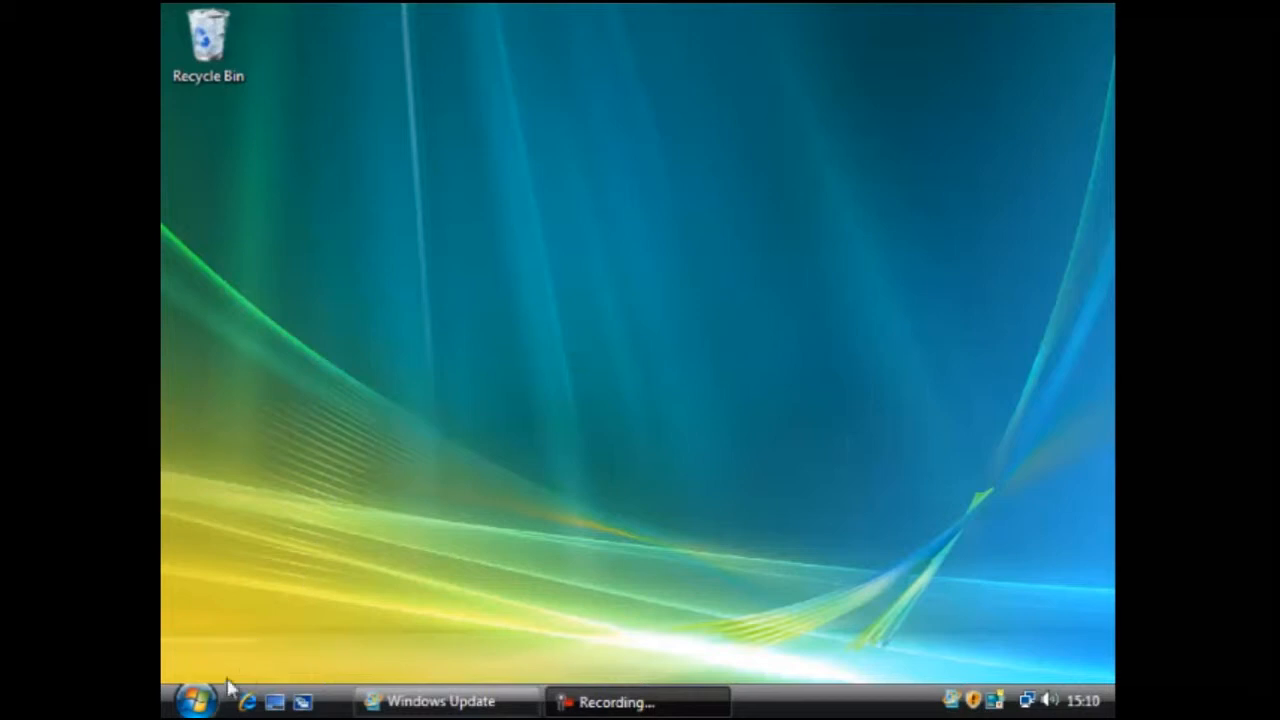
Open Device Manager from Control Panel's System and Maintenance page, then close it again
left_click(196, 700)
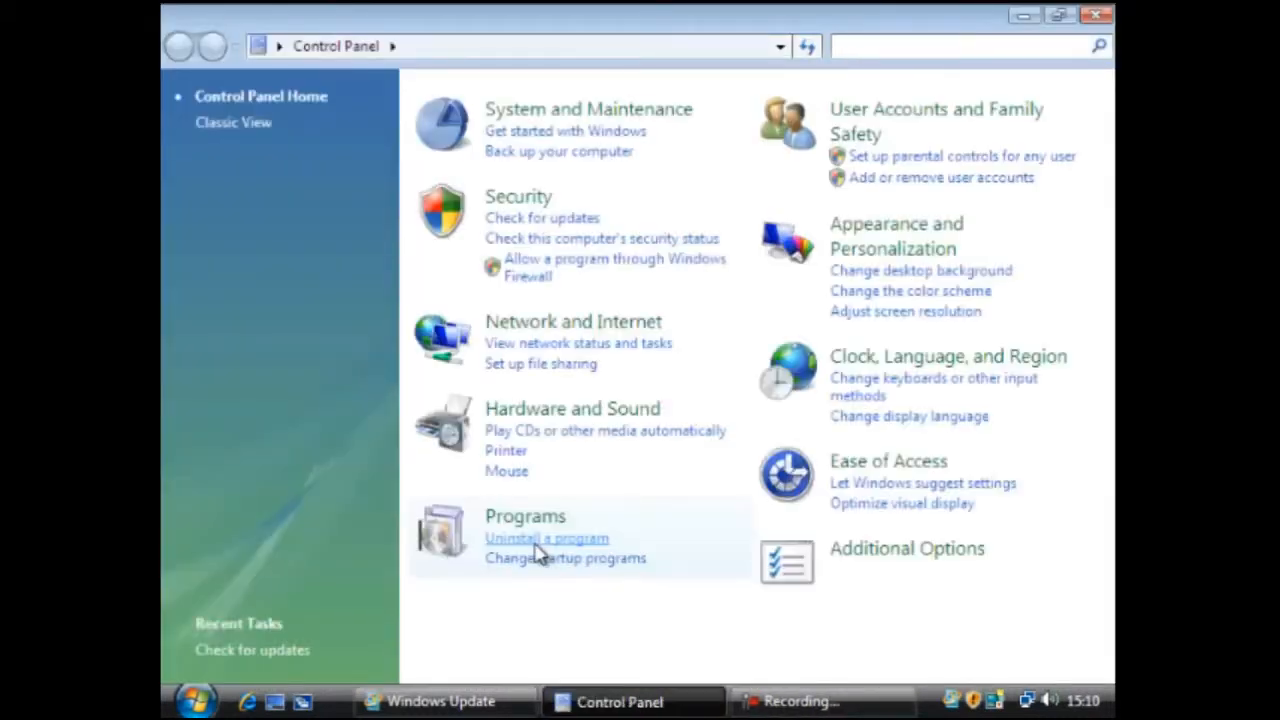
mouse_move(551, 218)
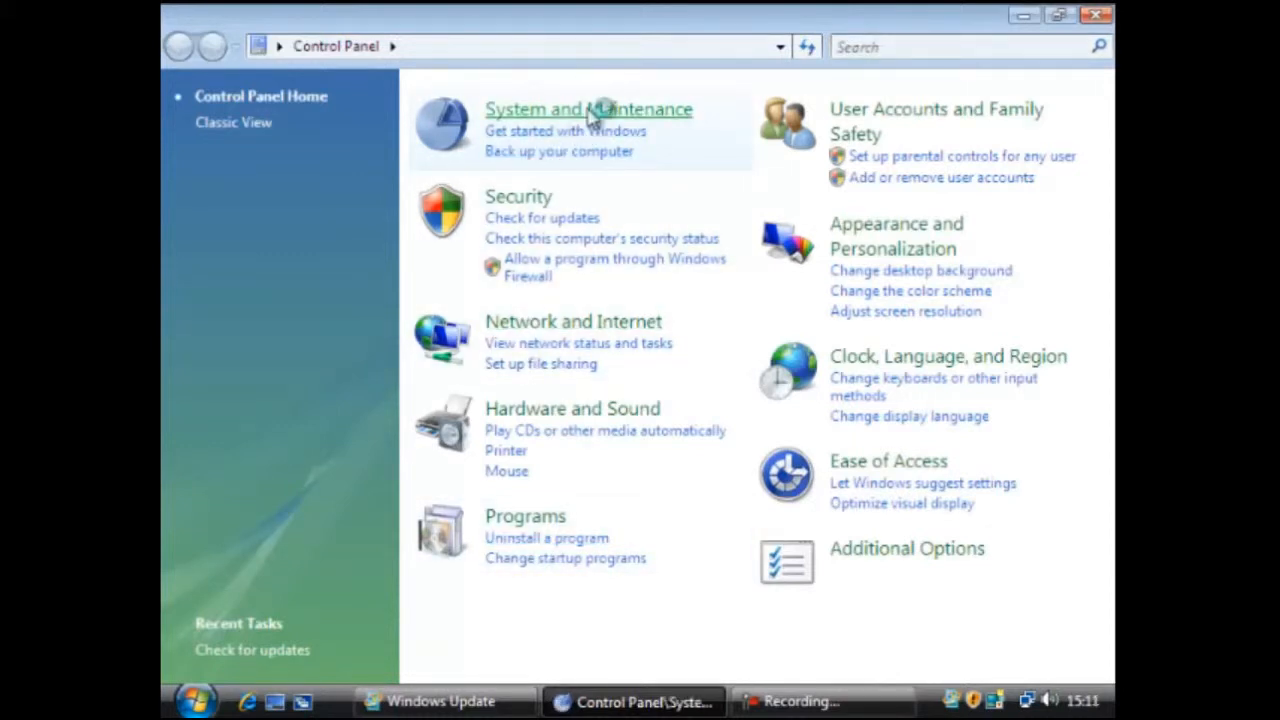
left_click(588, 109)
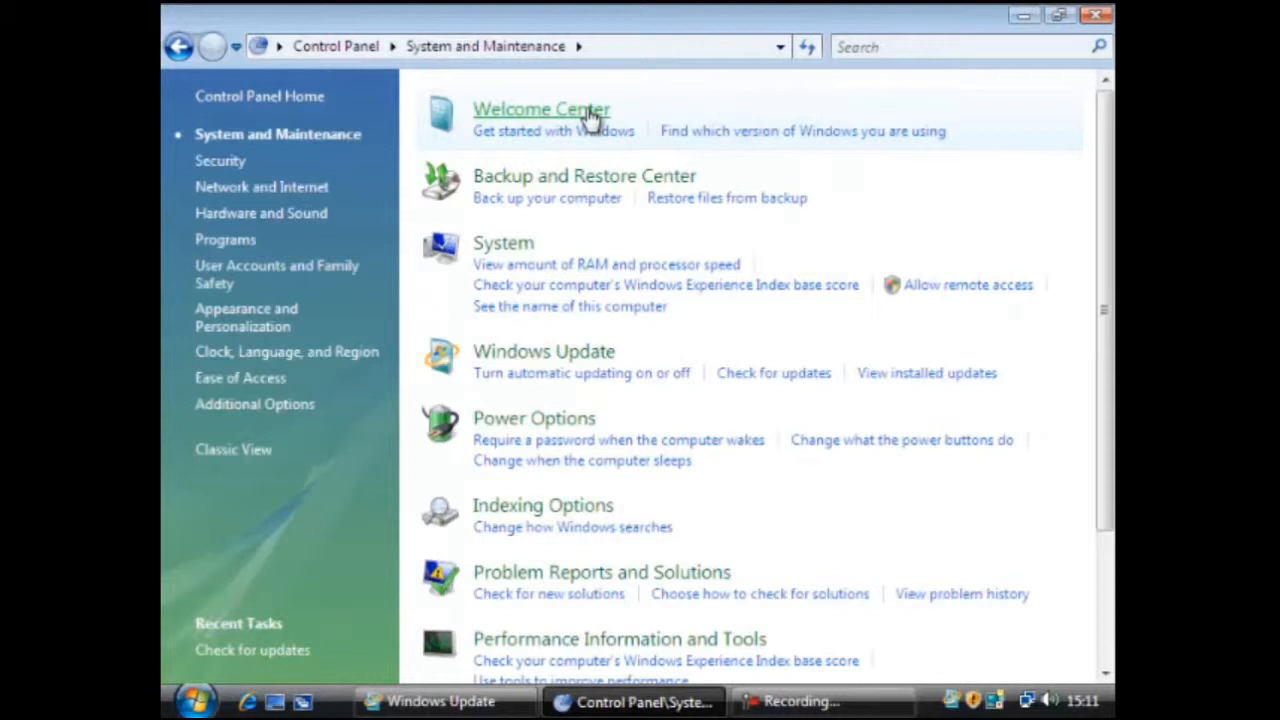
scroll("down", 3)
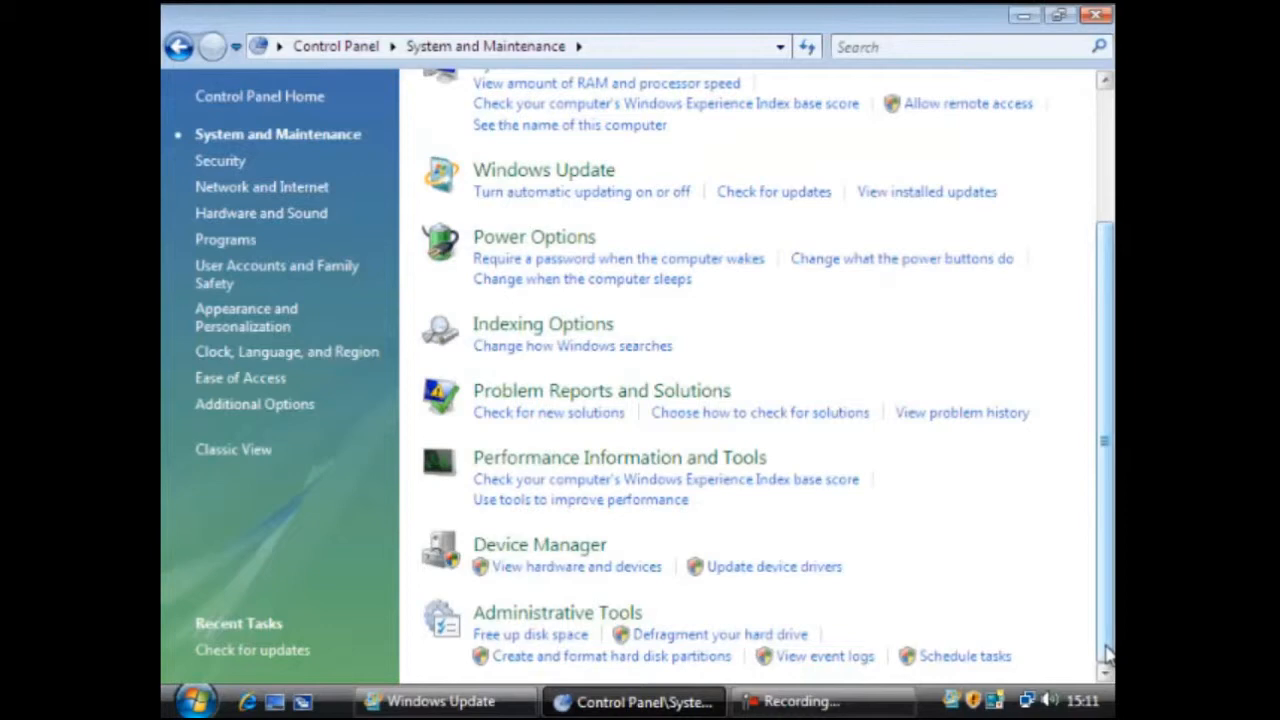
mouse_move(540, 544)
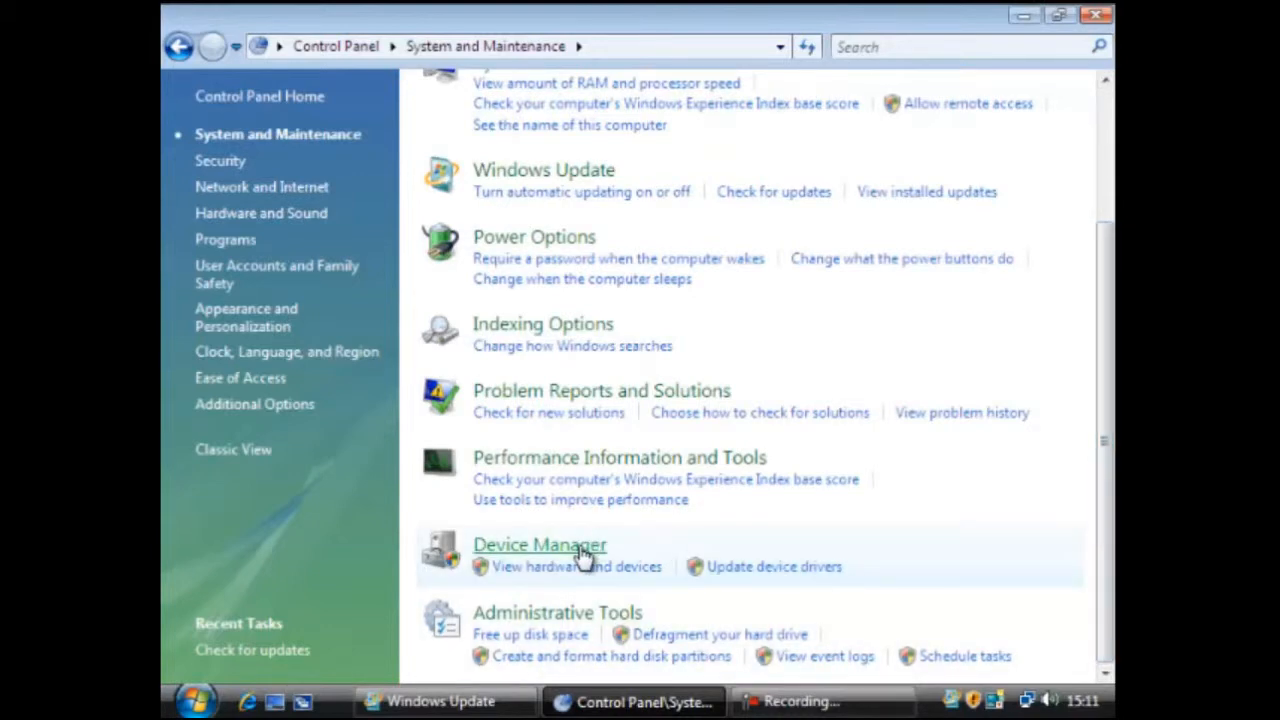
mouse_move(583, 556)
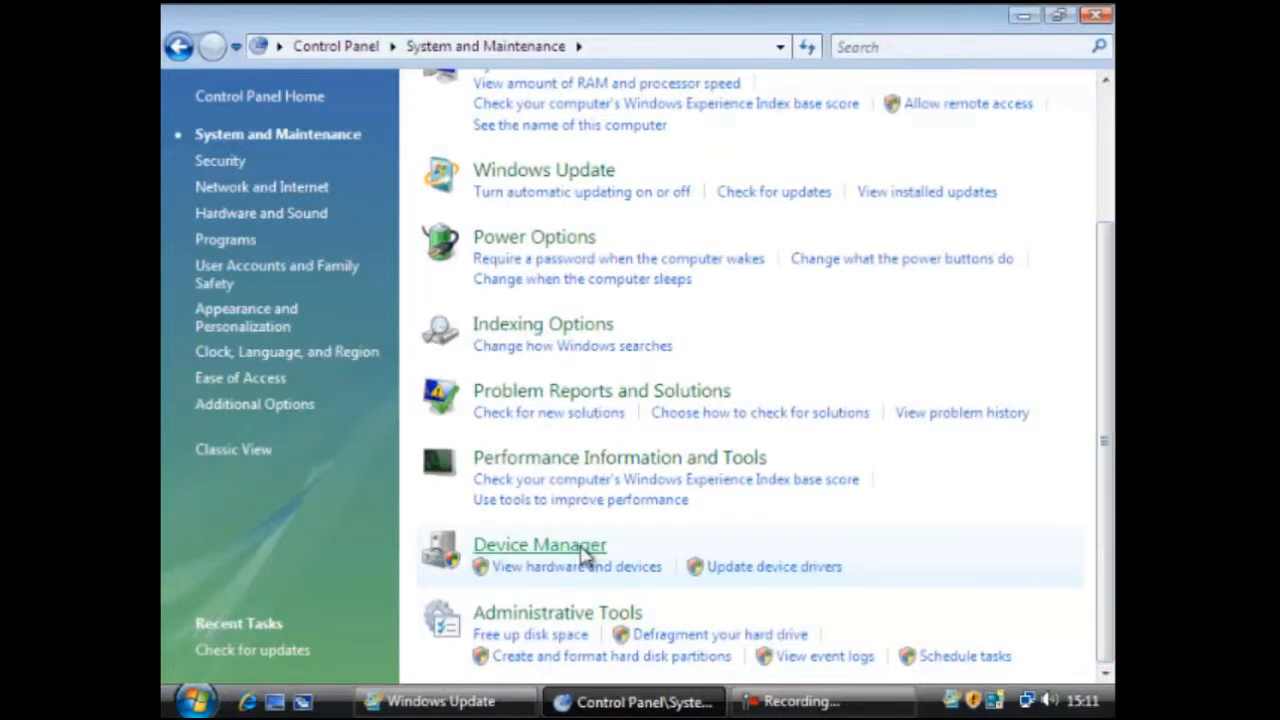
left_click(539, 544)
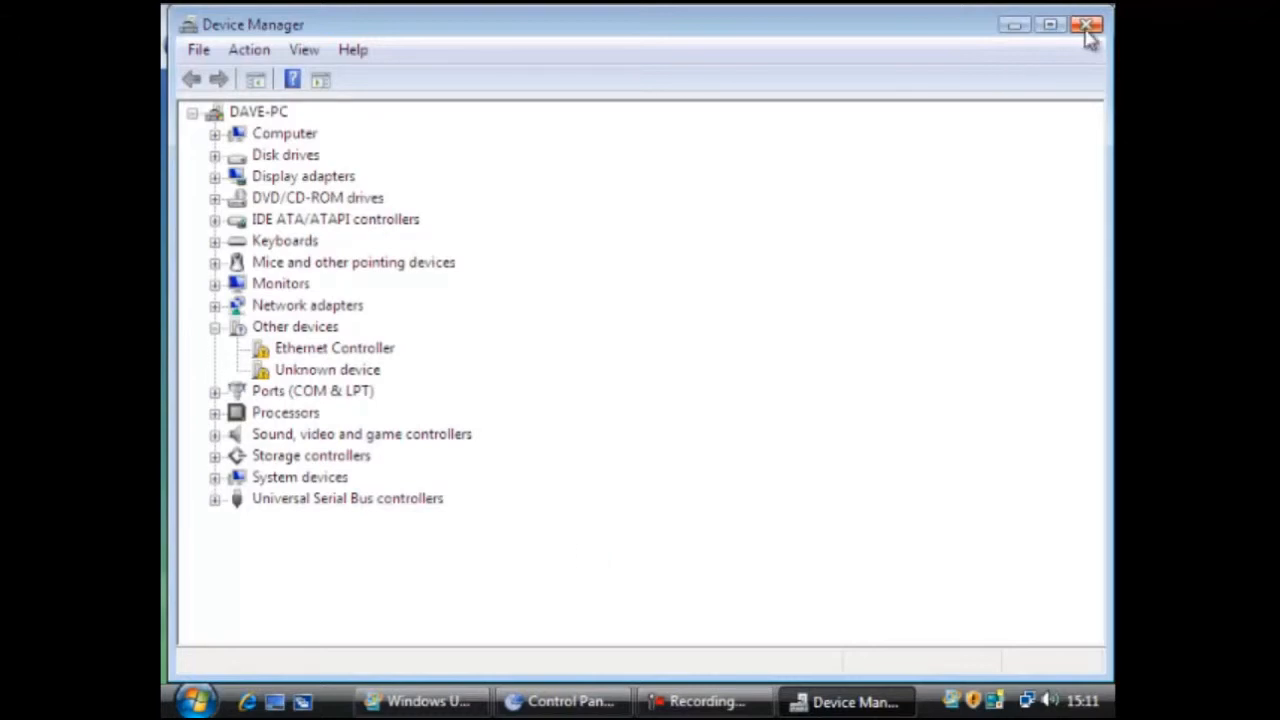
left_click(1086, 24)
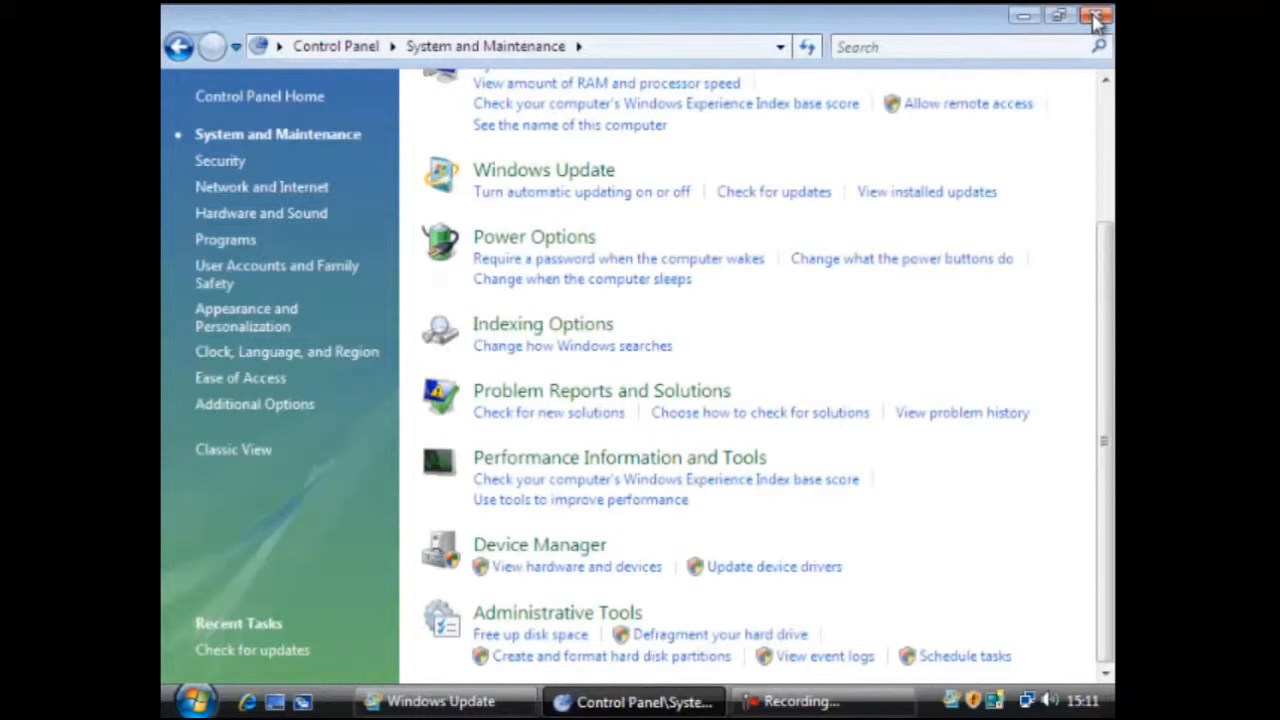
Reopen Device Manager through Computer Properties and the System window's Tasks pane
left_click(196, 700)
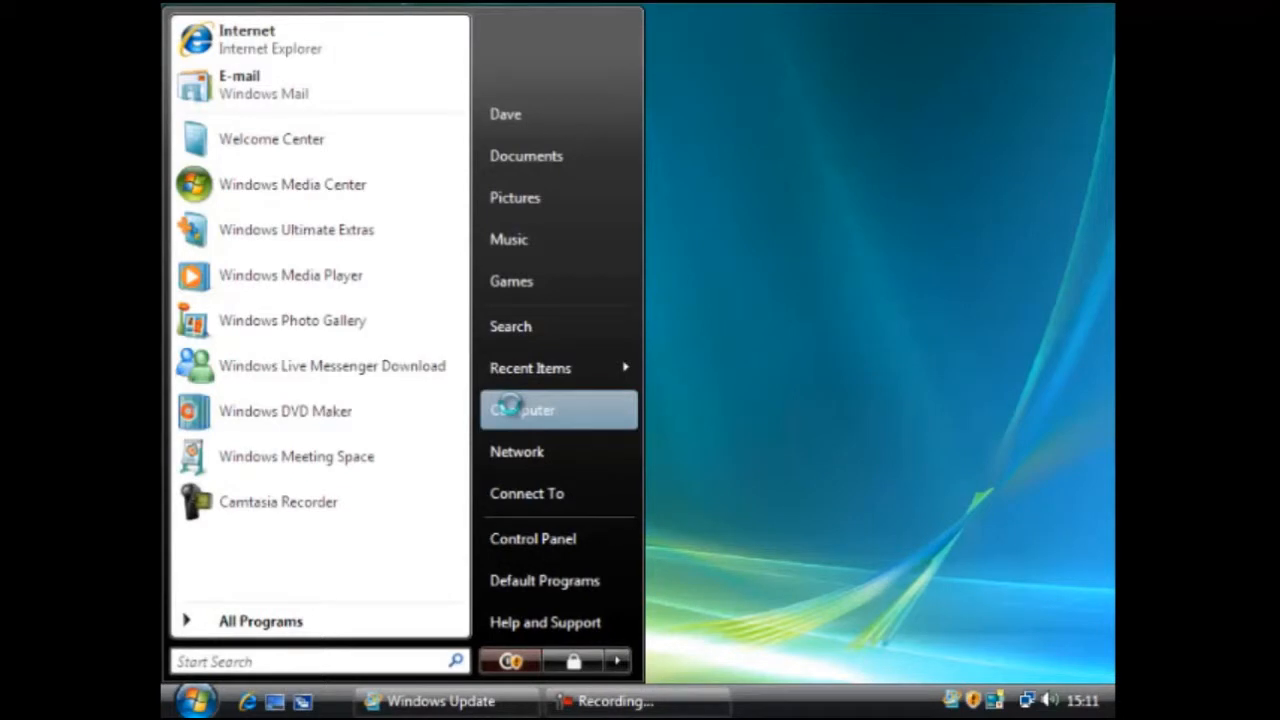
right_click(520, 410)
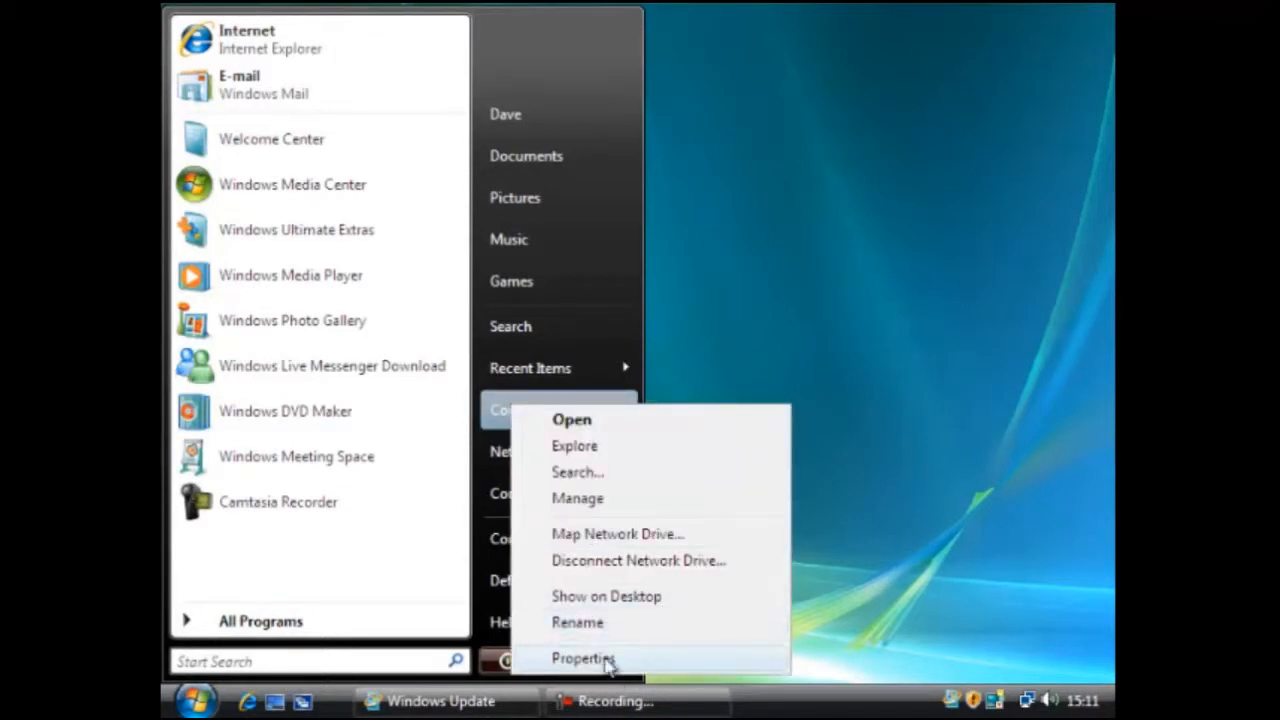
left_click(583, 658)
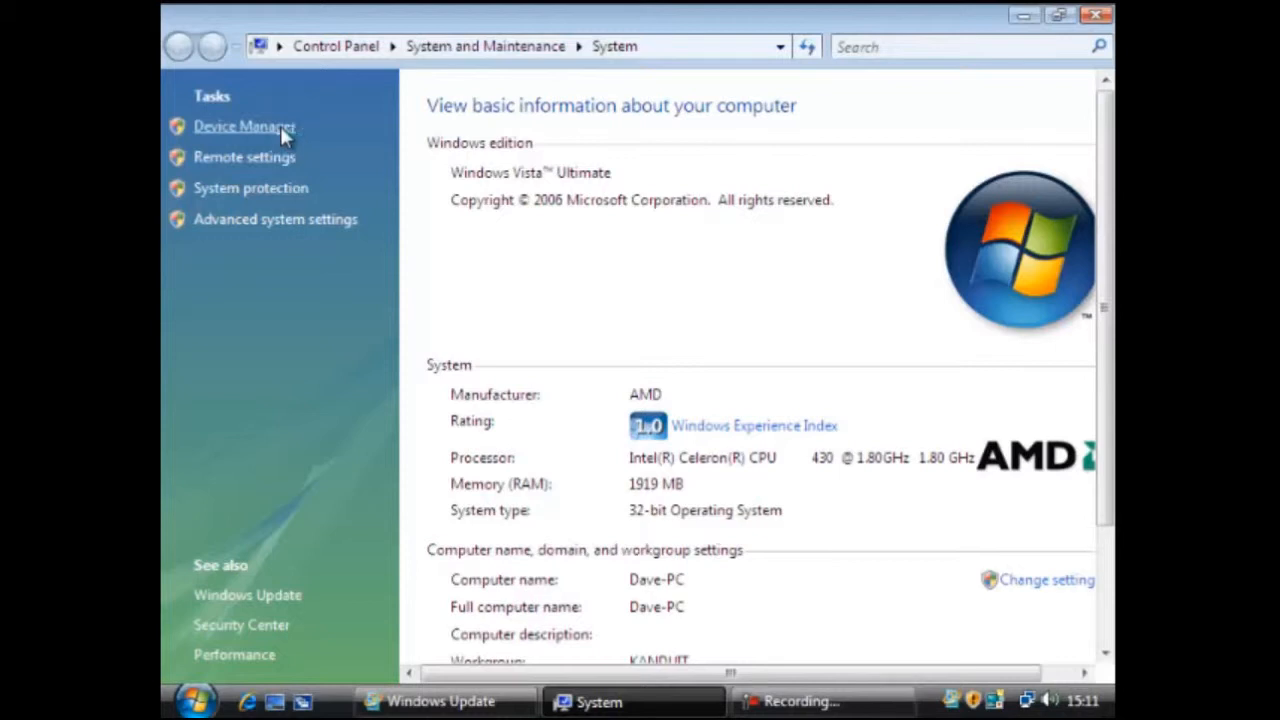
left_click(244, 126)
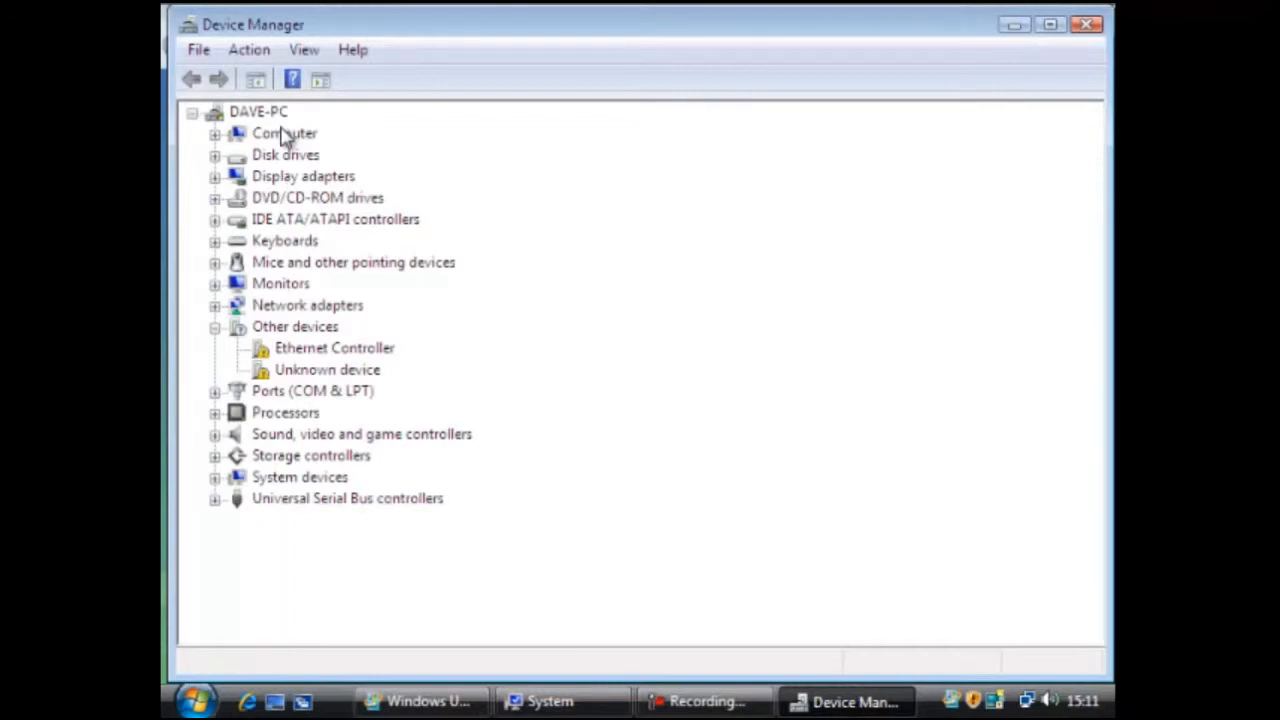
Check the Ethernet Controller's properties for the Code 28 missing-driver status, then dismiss them
double_click(334, 348)
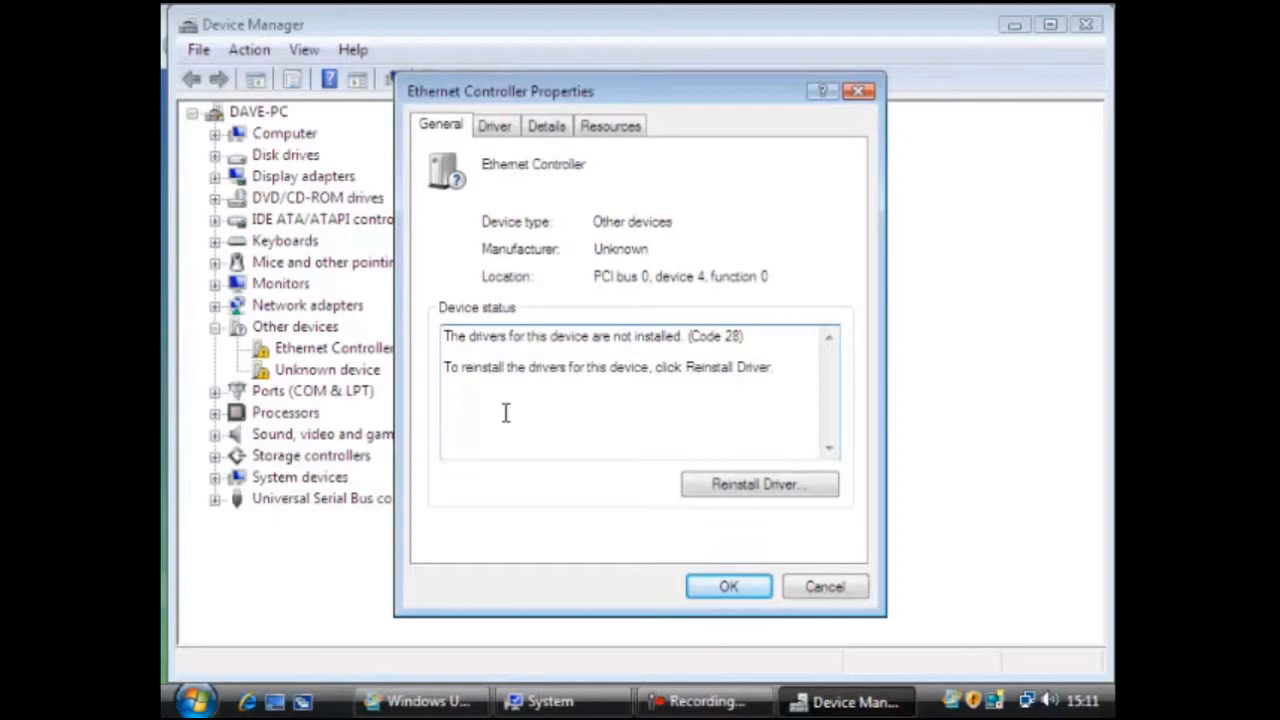
mouse_move(745, 568)
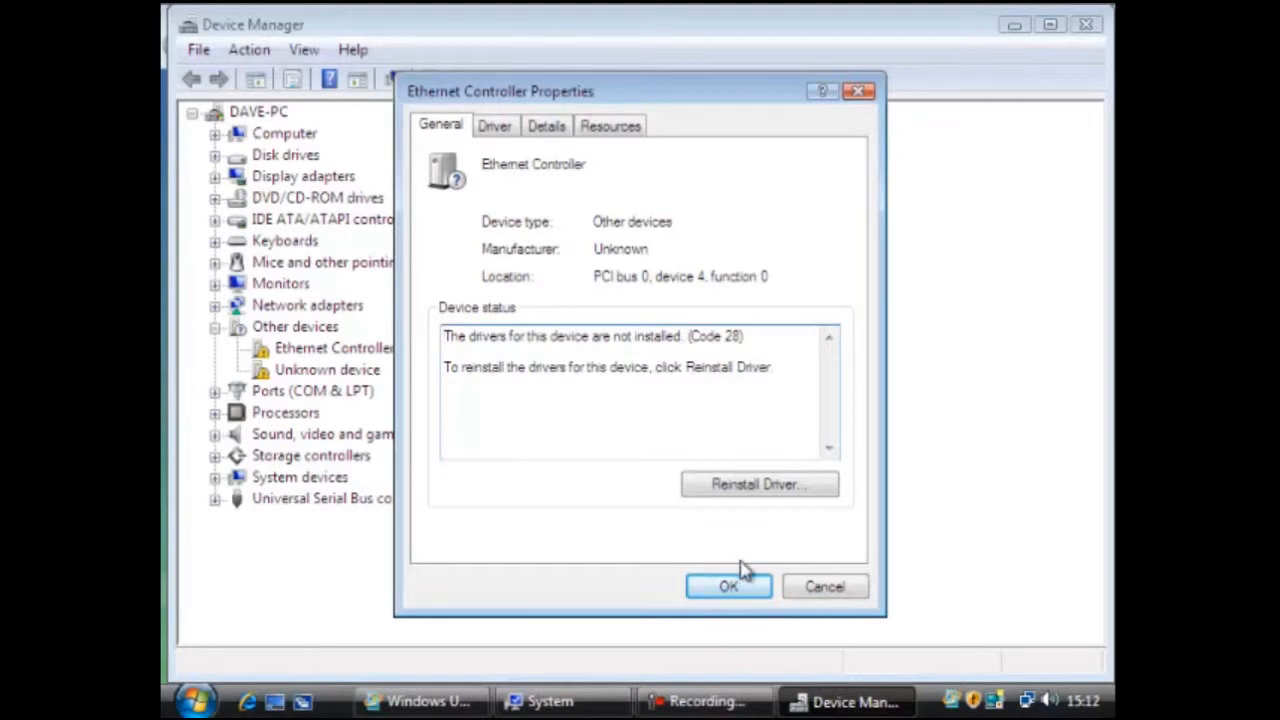
left_click(728, 586)
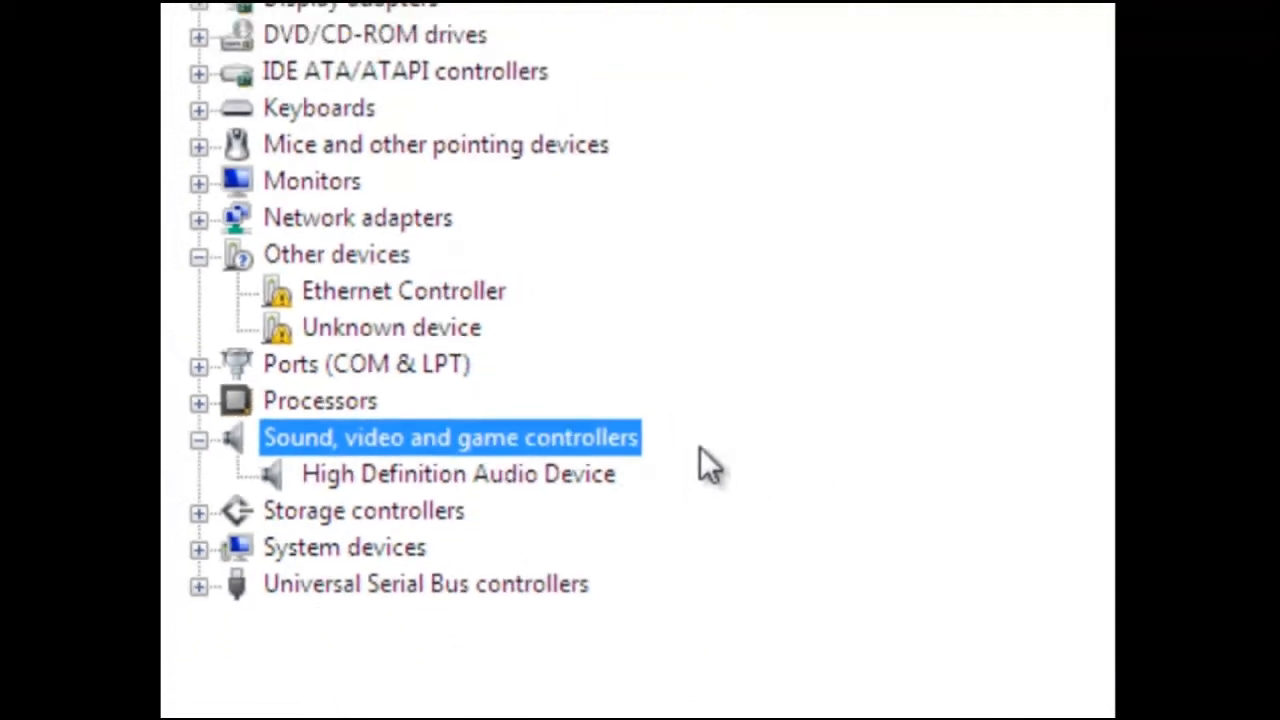
double_click(457, 473)
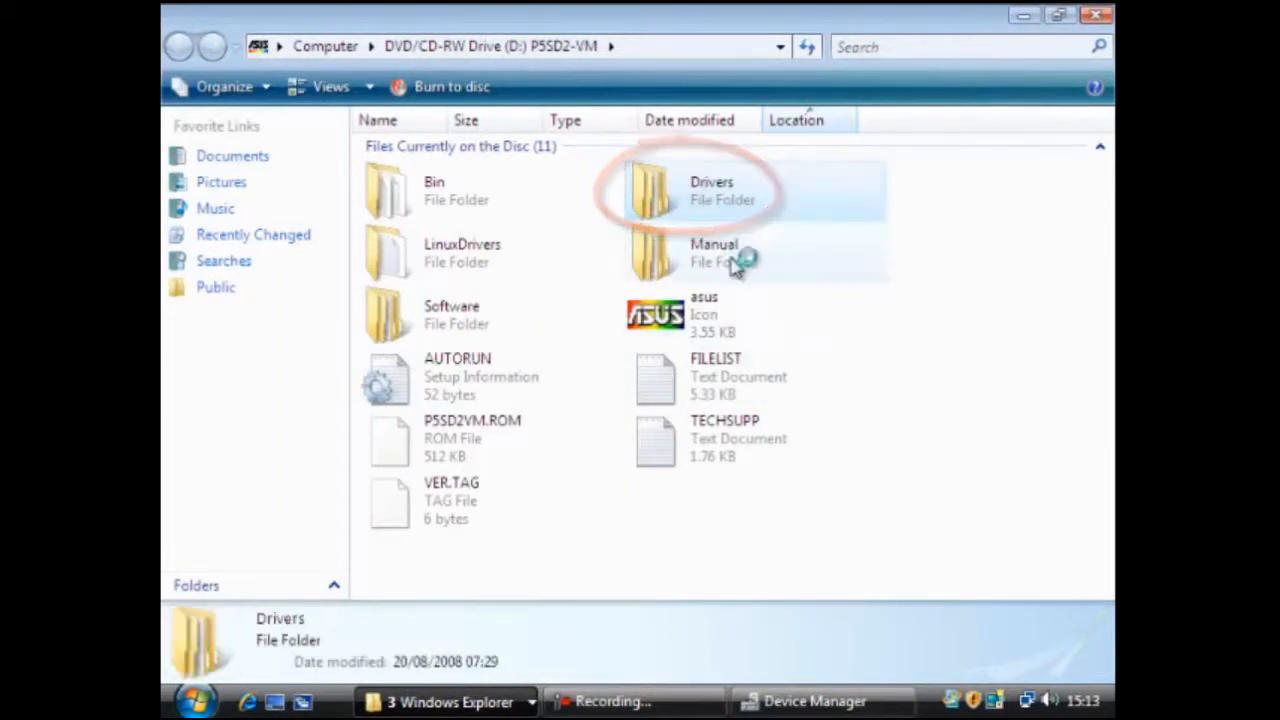
Browse the disc's Drivers, Audio, driver and Vista folders in Windows Explorer
double_click(655, 190)
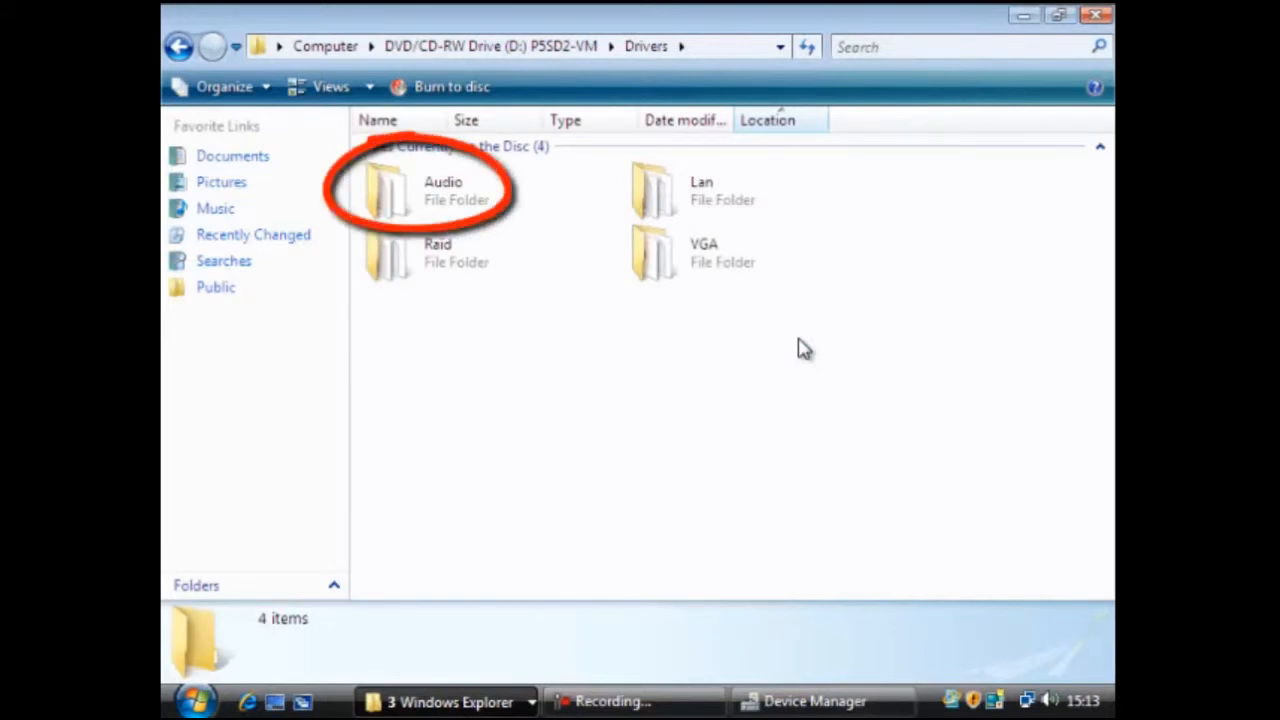
double_click(390, 190)
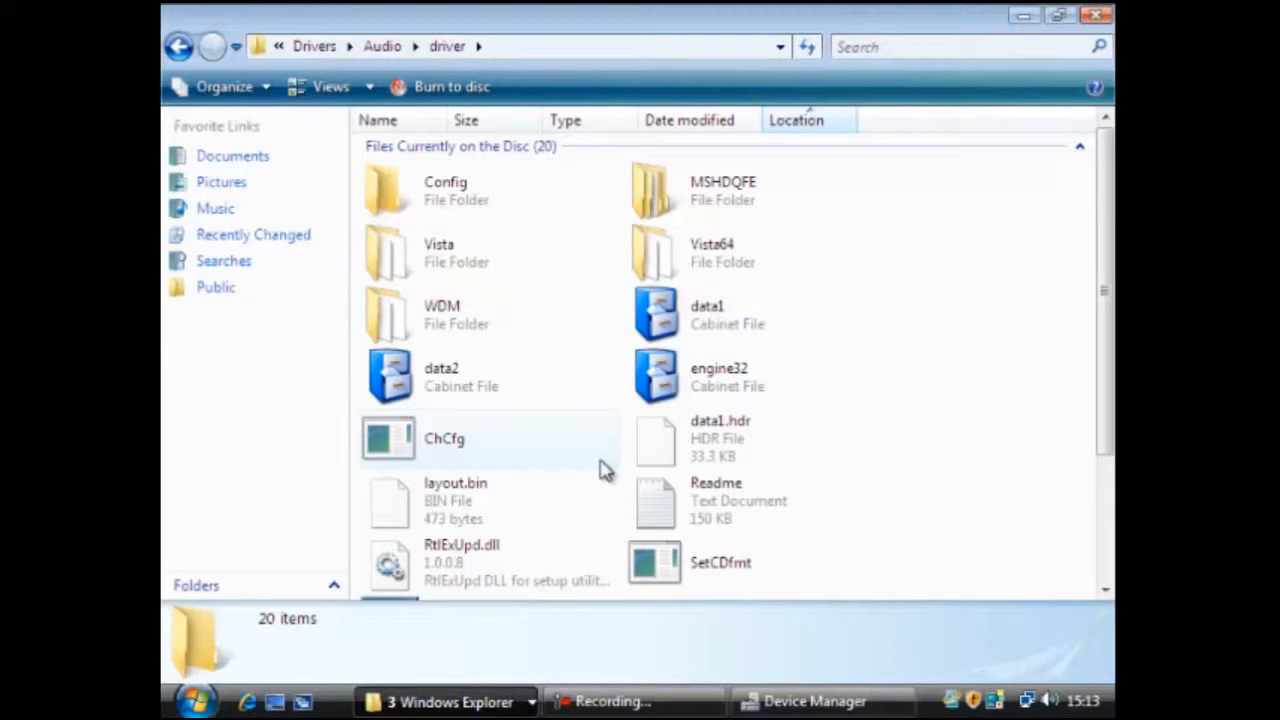
mouse_move(460, 255)
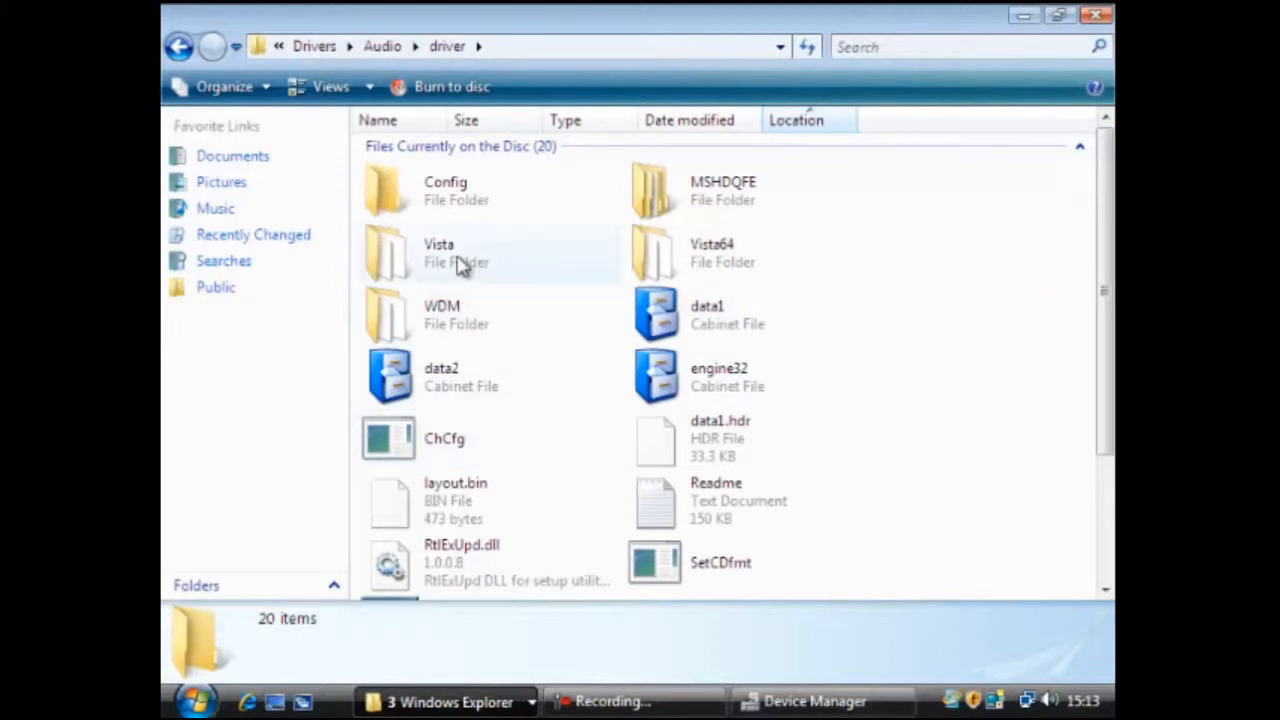
double_click(440, 252)
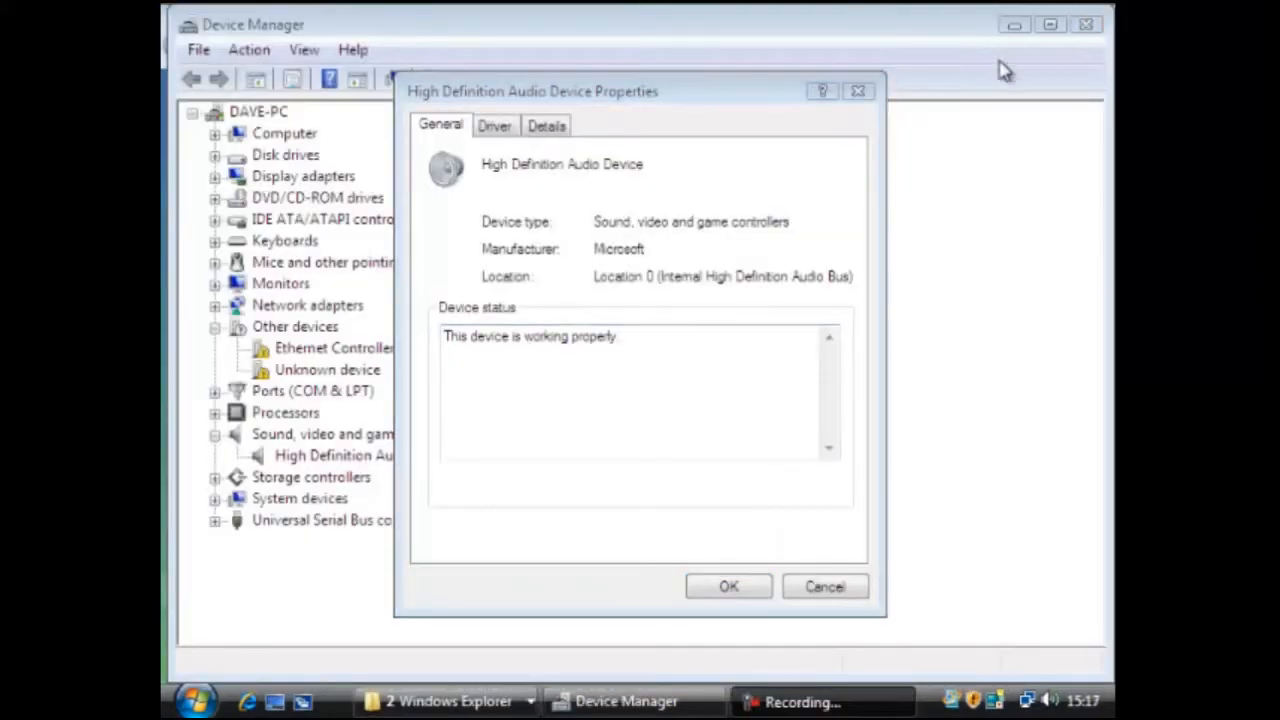
Update the audio device's driver by searching the P5SD2-VM disc's Drivers\Audio\driver\Vista folder
left_click(494, 125)
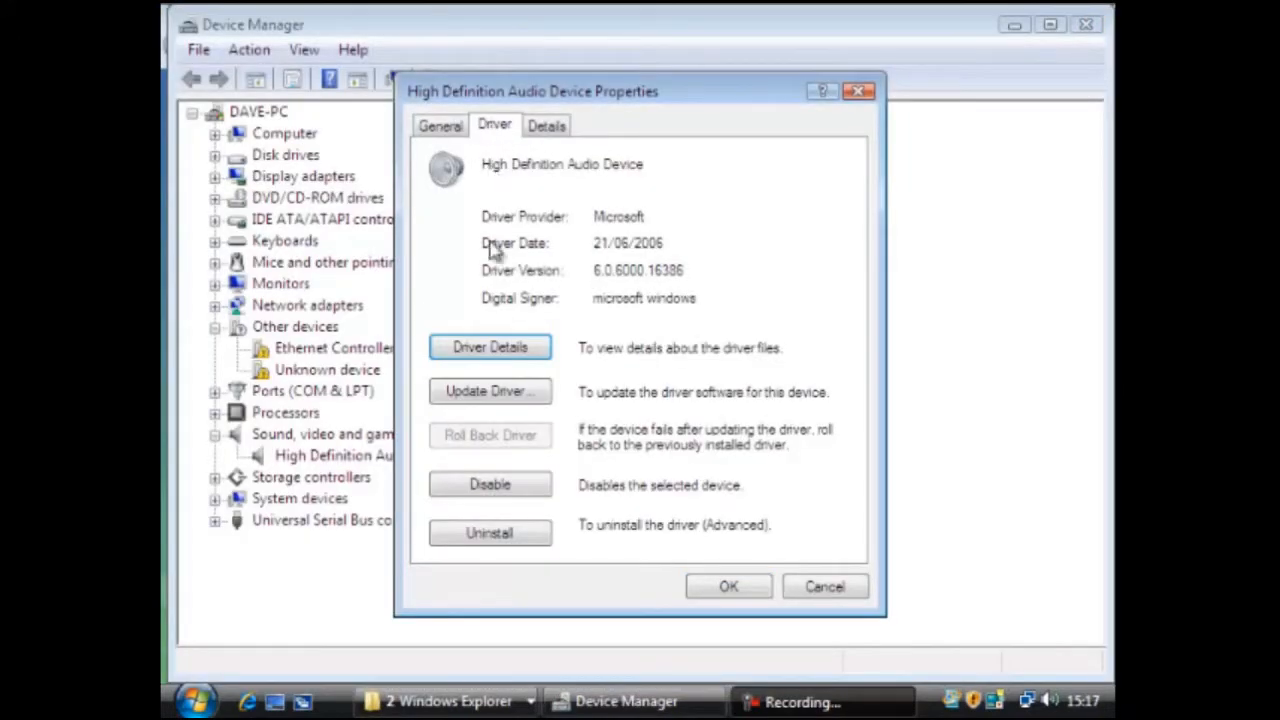
left_click(489, 391)
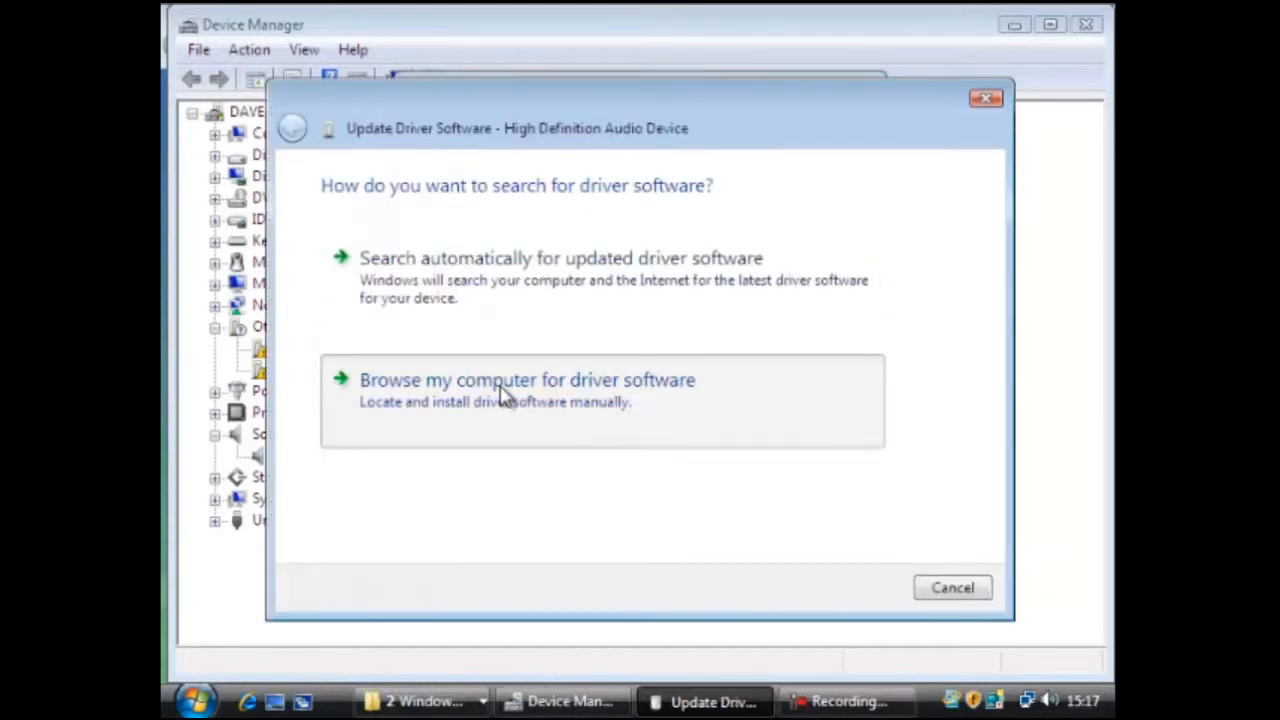
left_click(526, 379)
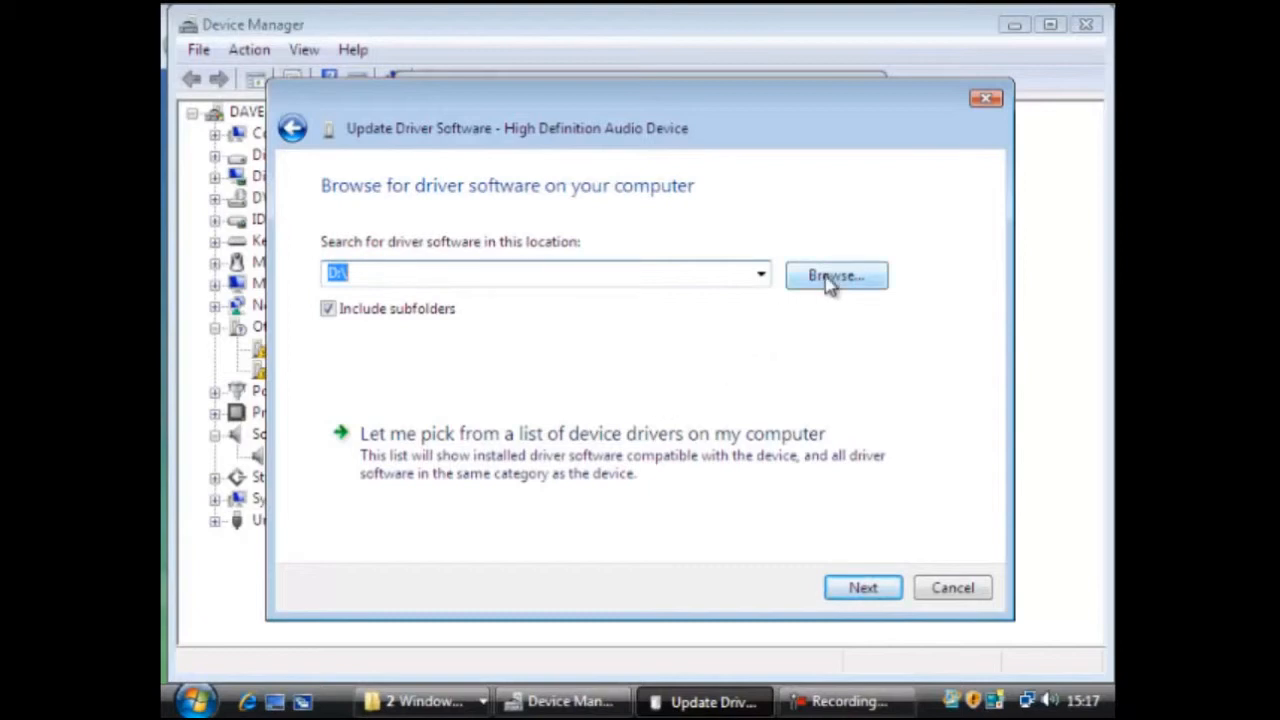
left_click(836, 276)
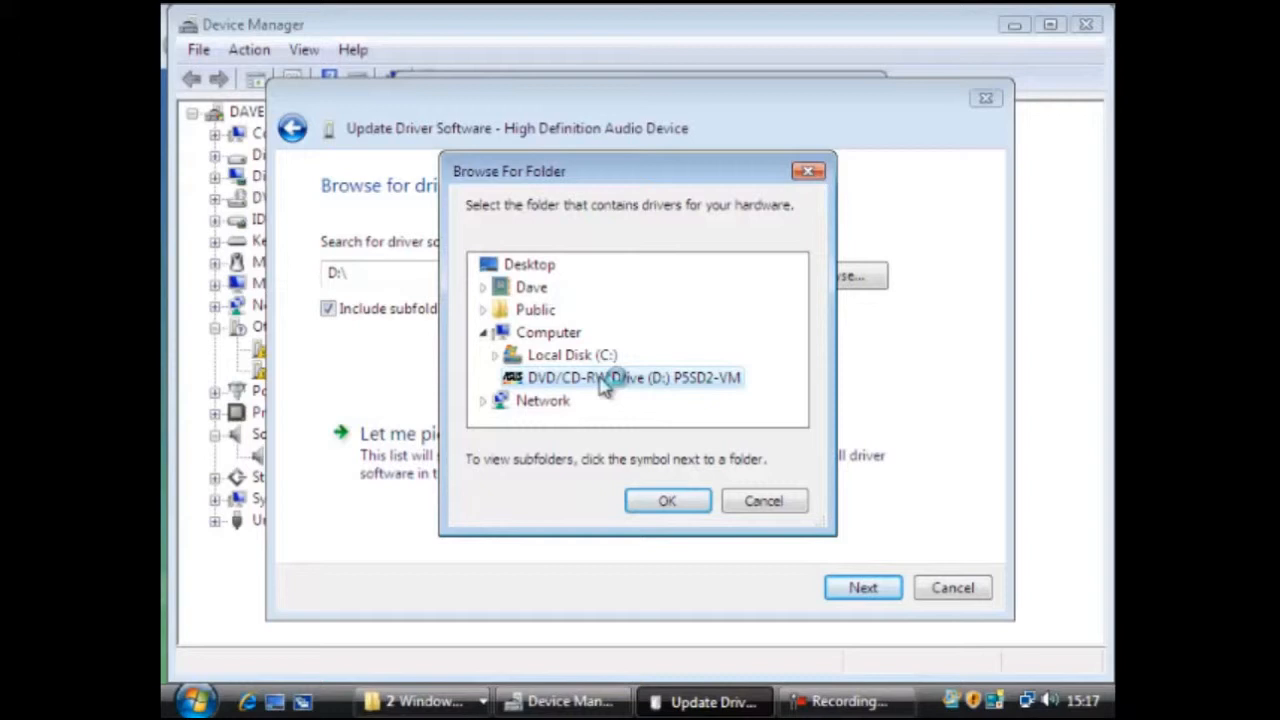
left_click(494, 377)
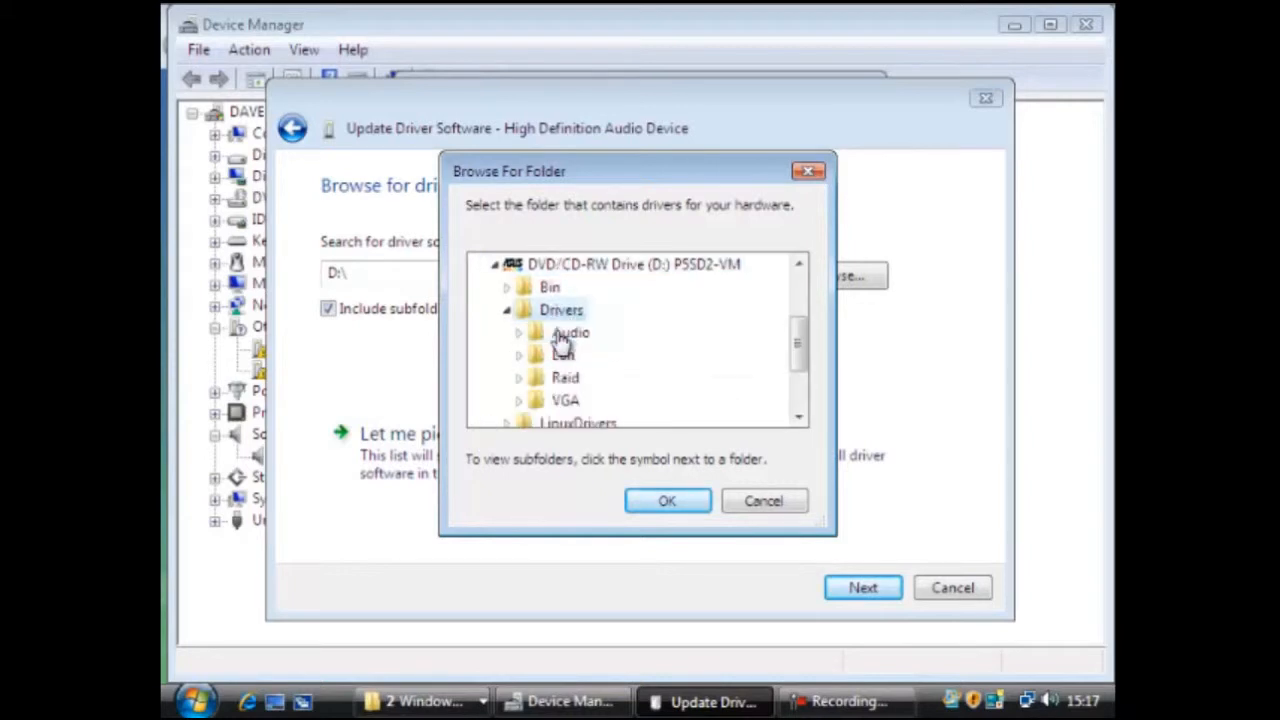
left_click(519, 332)
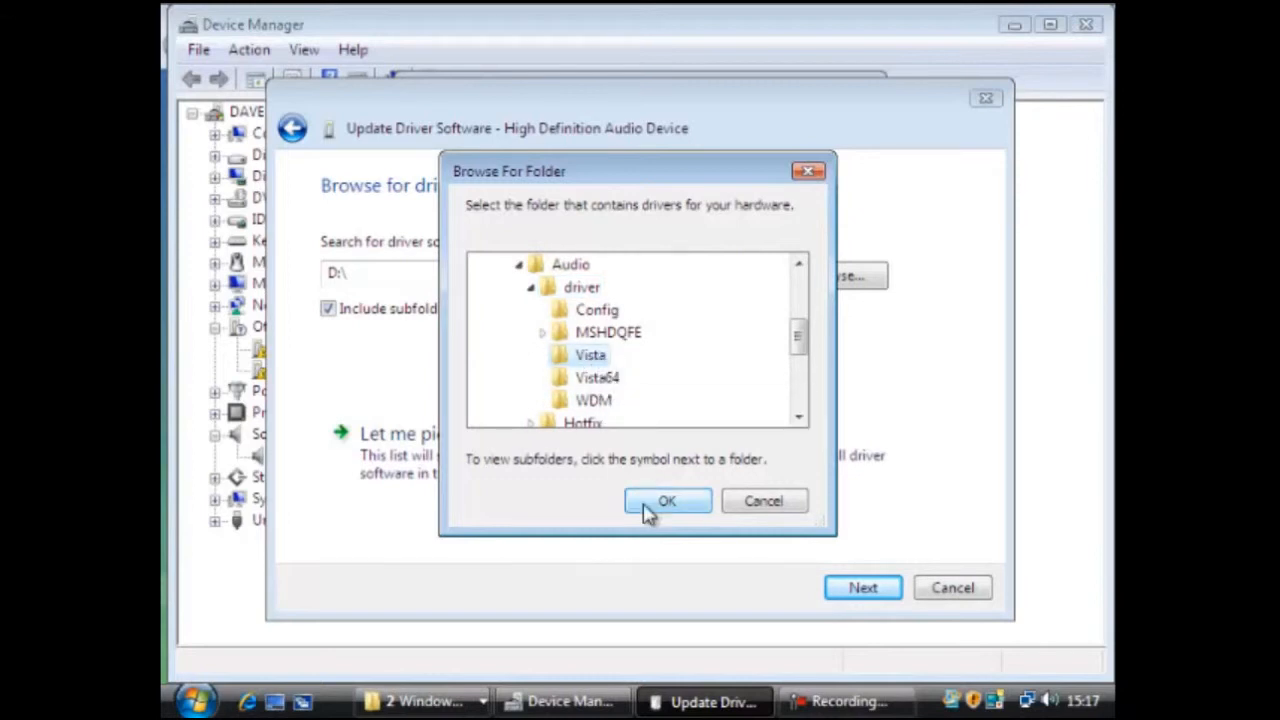
left_click(667, 501)
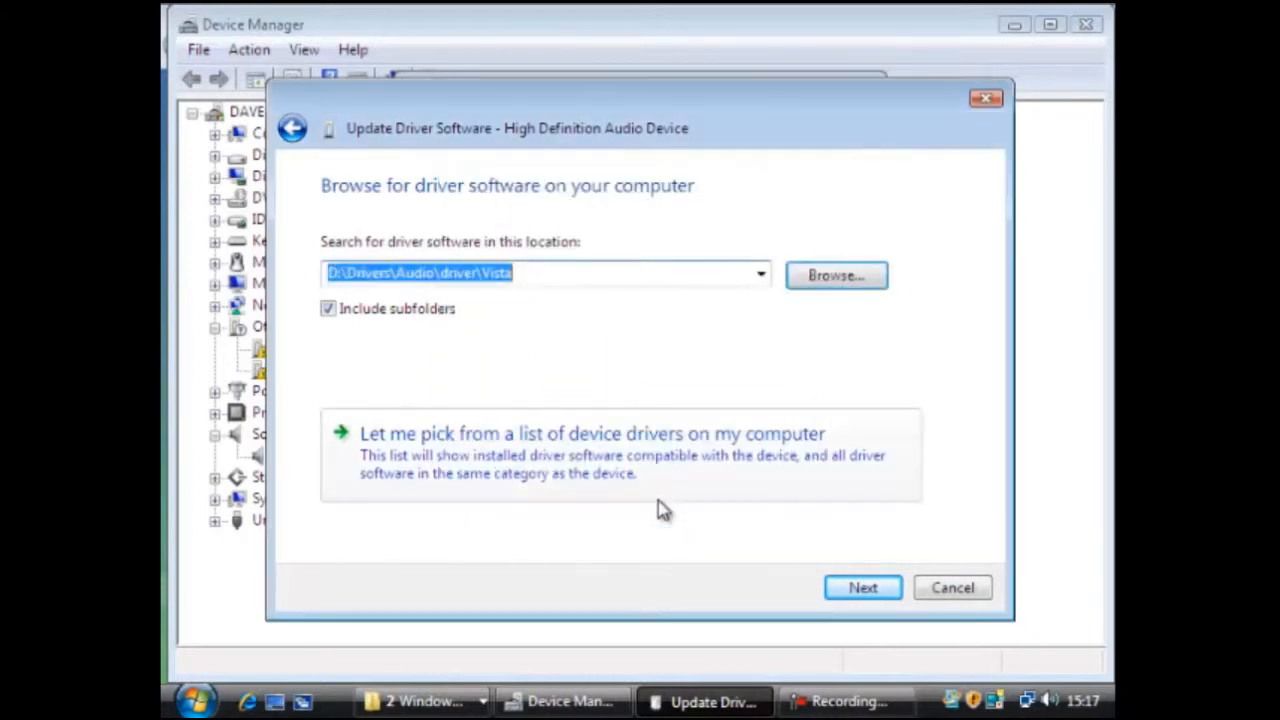
left_click(862, 587)
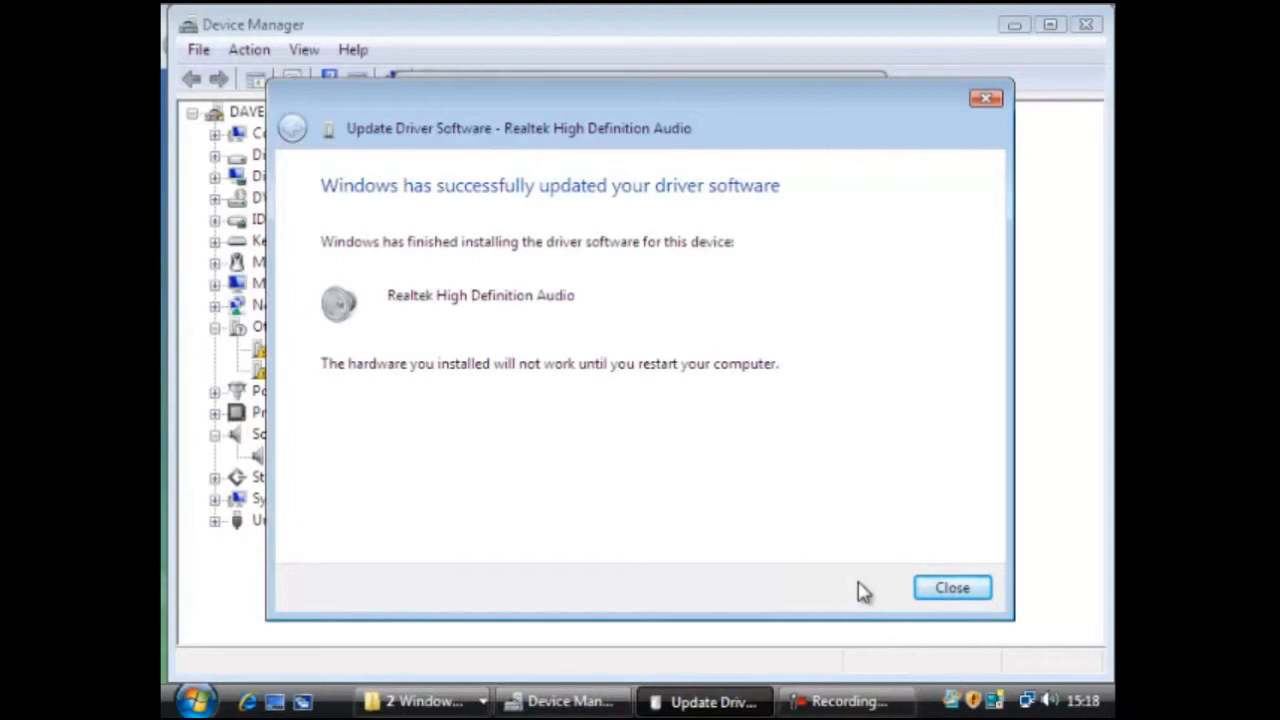
Close the update wizard and Realtek audio properties, and accept the restart prompt
left_click(951, 587)
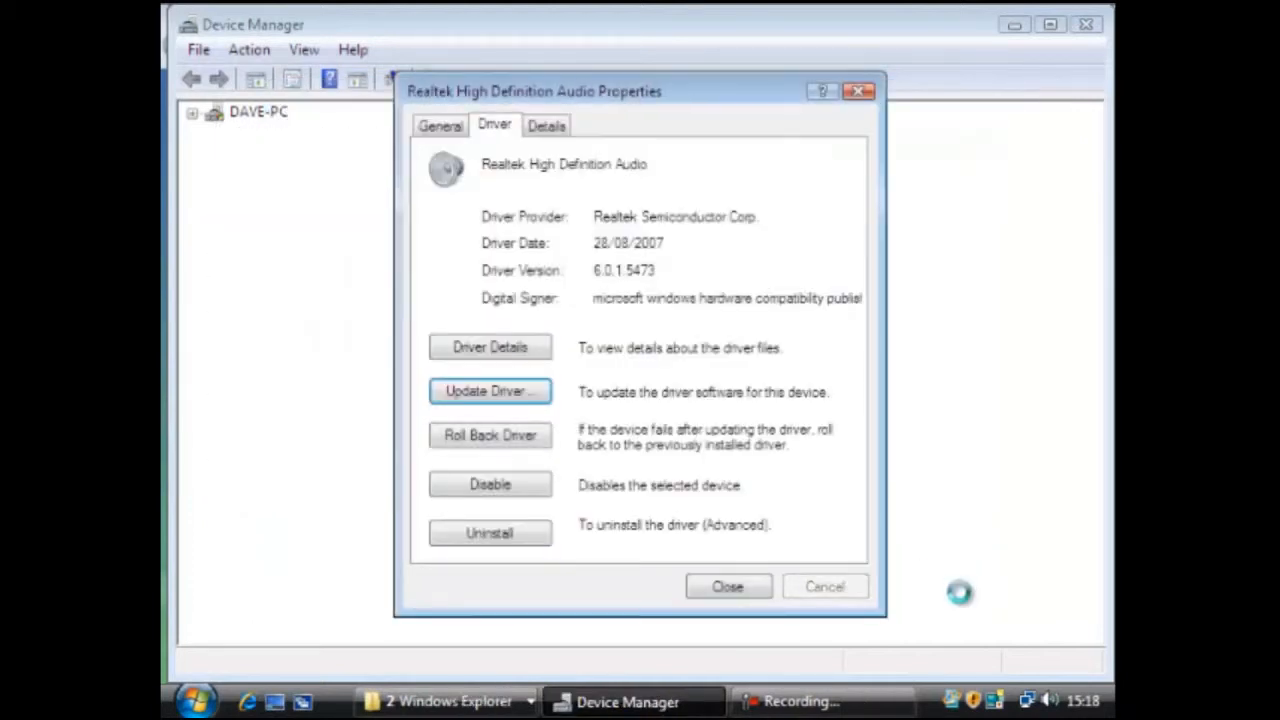
mouse_move(728, 587)
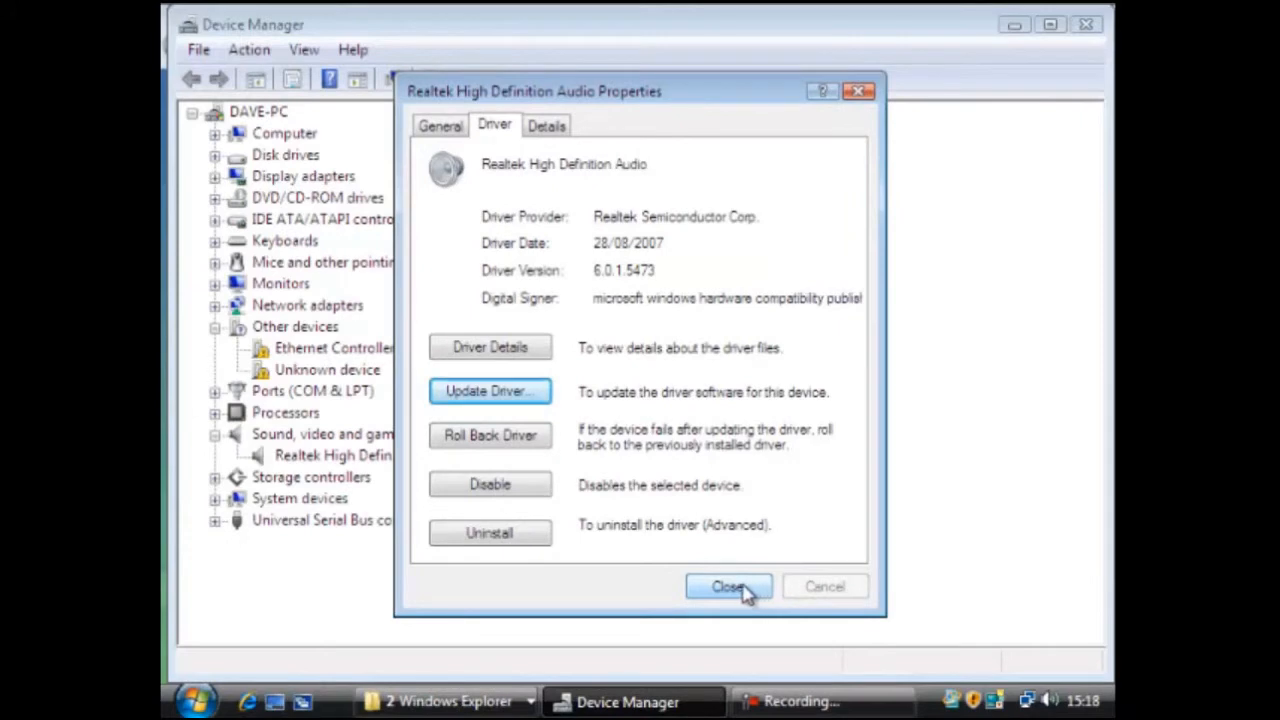
left_click(728, 587)
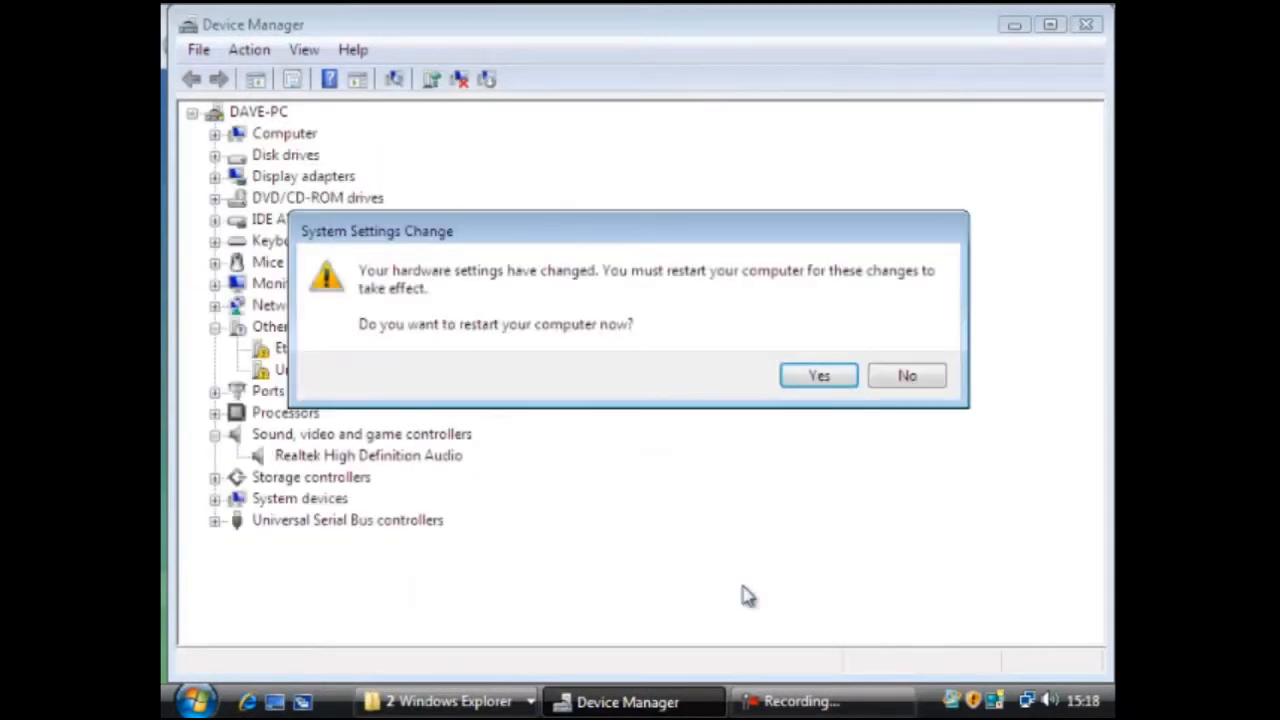
left_click(818, 375)
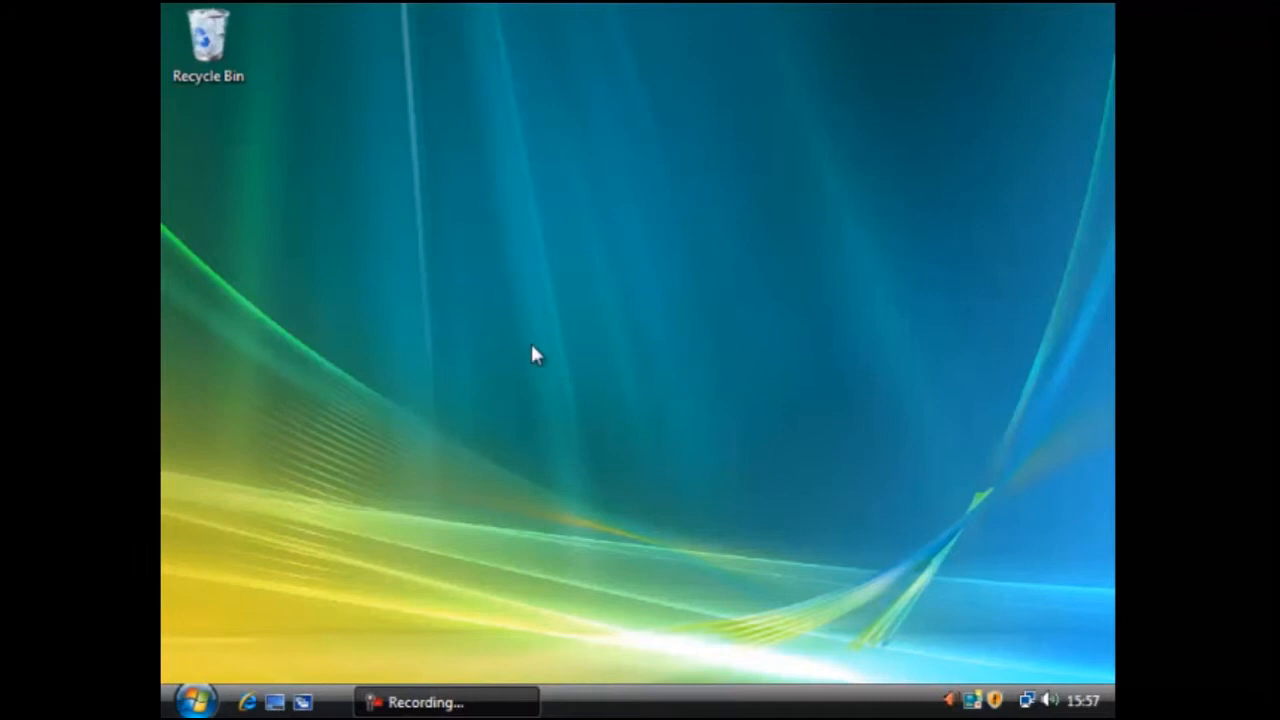
Reopen Device Manager and open Realtek High Definition Audio's properties under Sound, video and game controllers
left_click(197, 700)
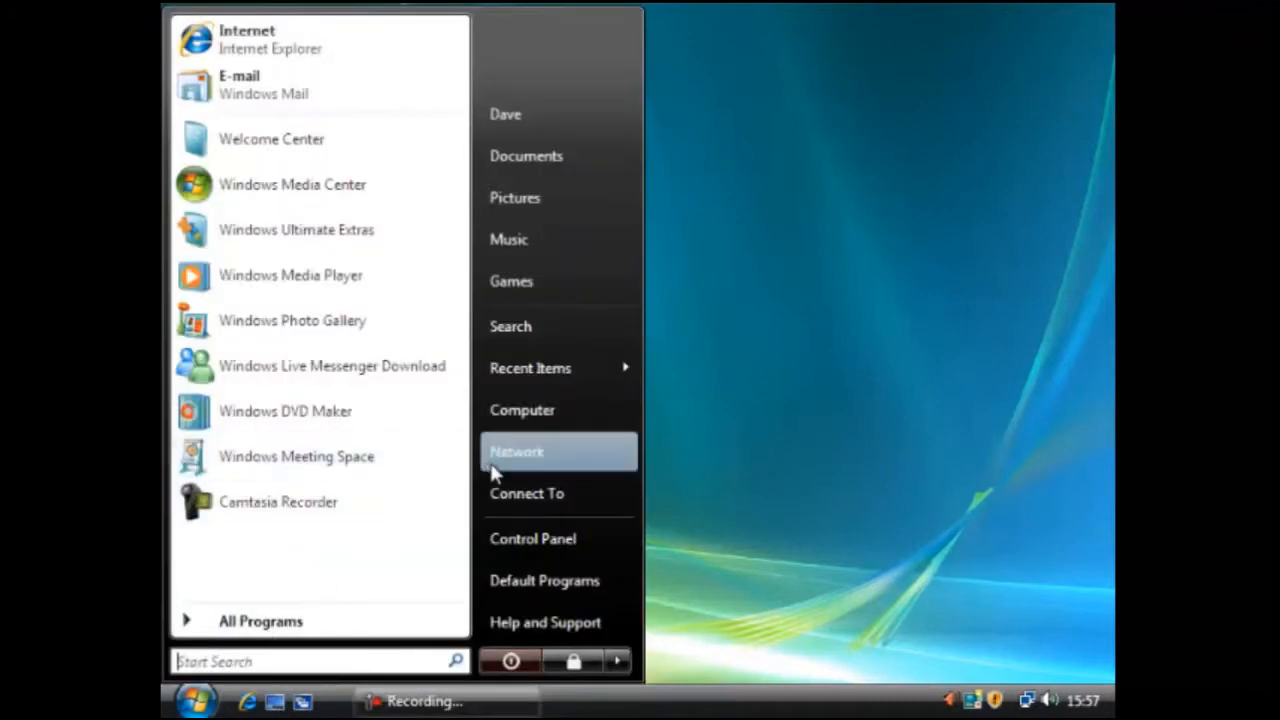
right_click(522, 409)
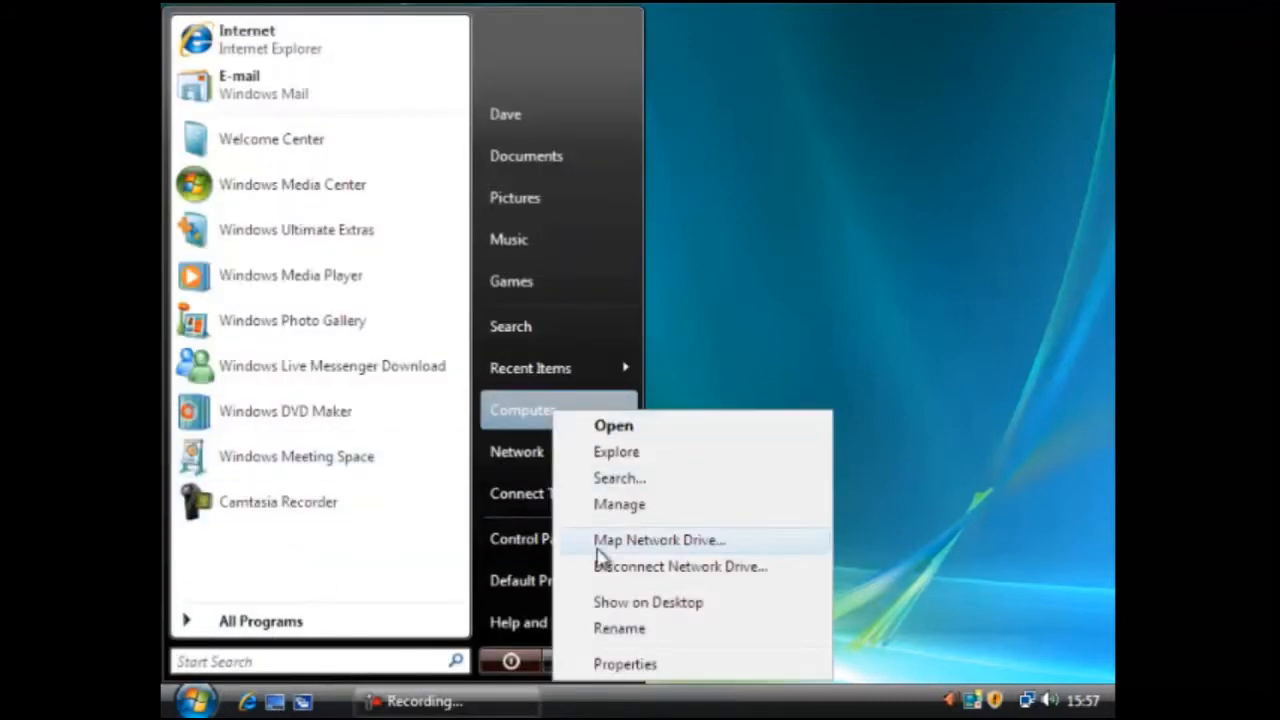
left_click(624, 664)
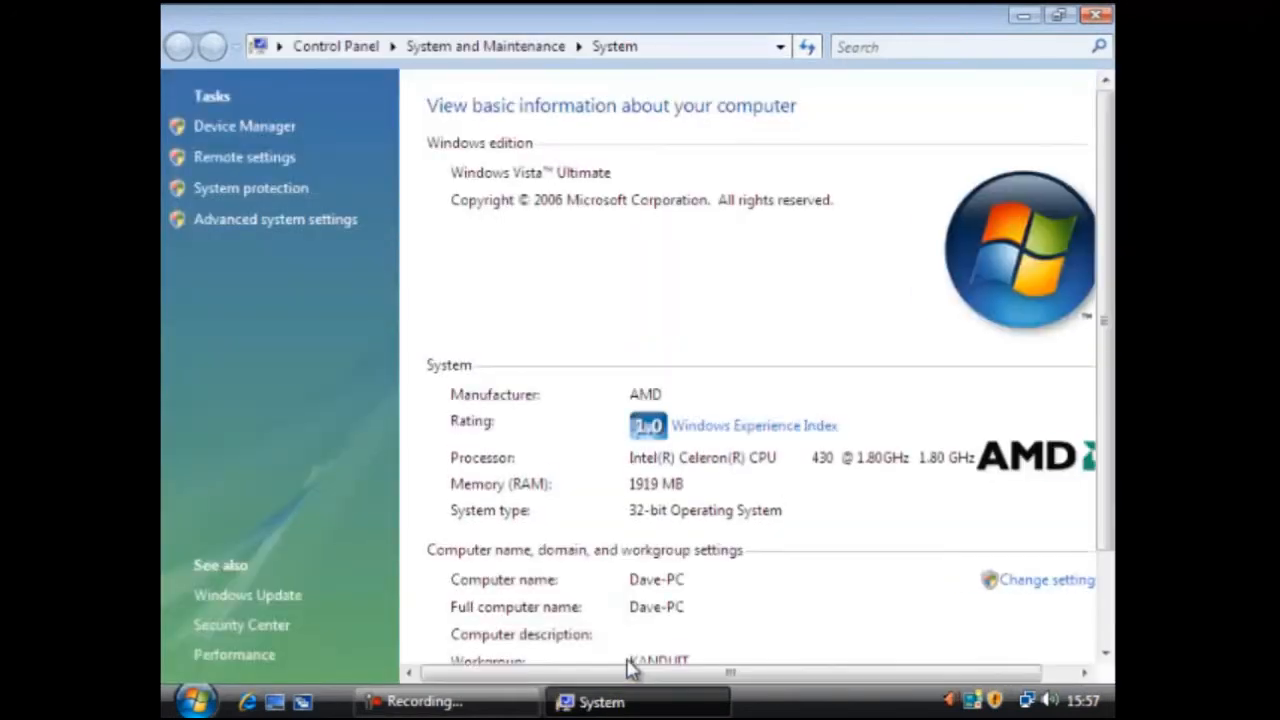
mouse_move(244, 126)
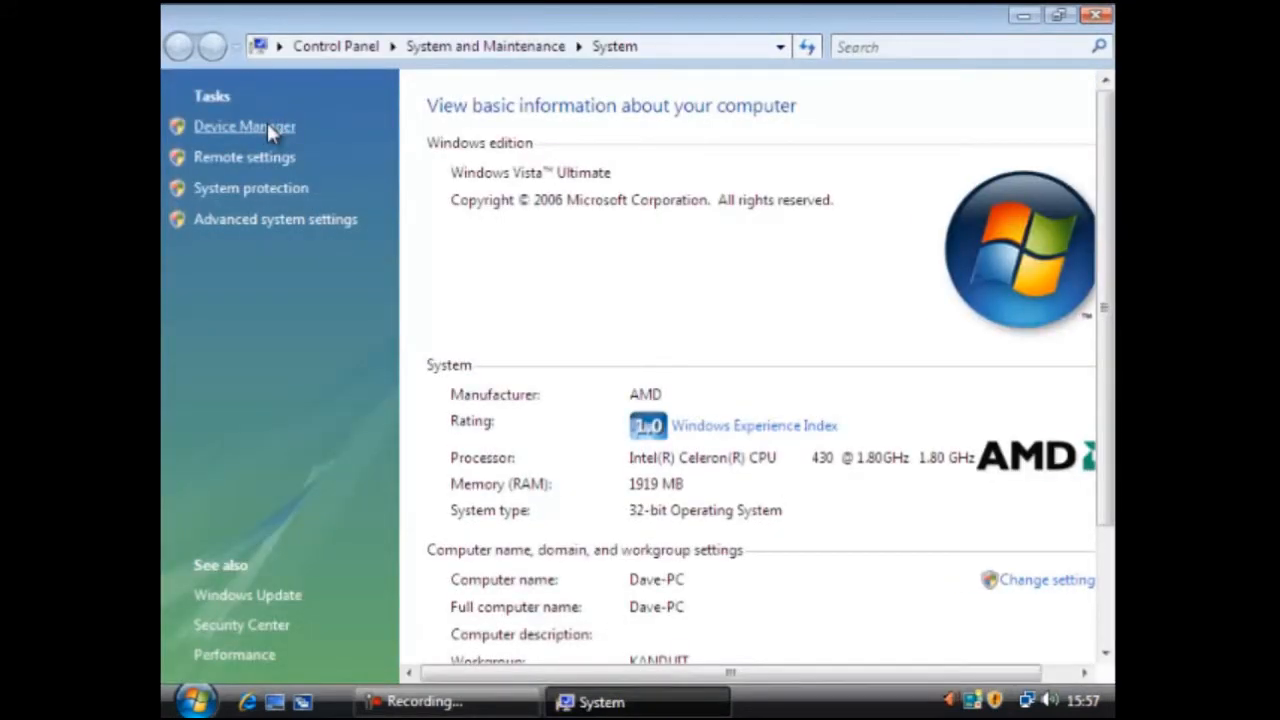
left_click(244, 125)
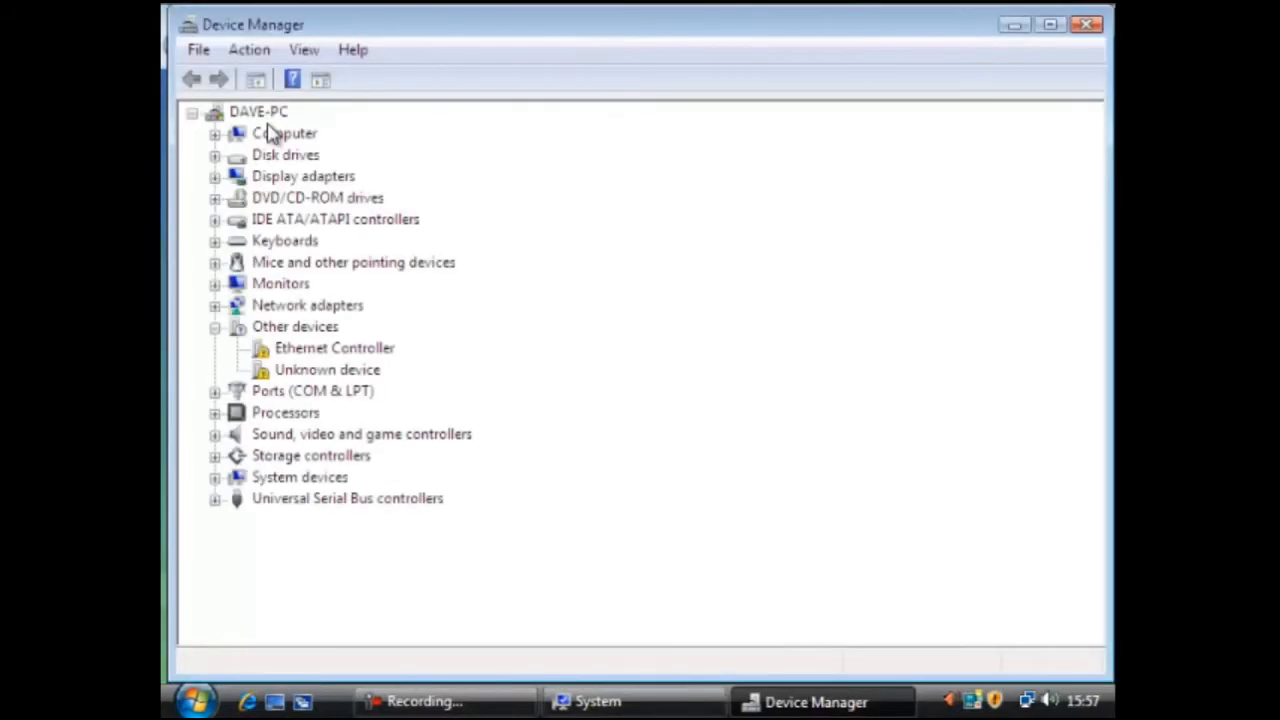
left_click(362, 433)
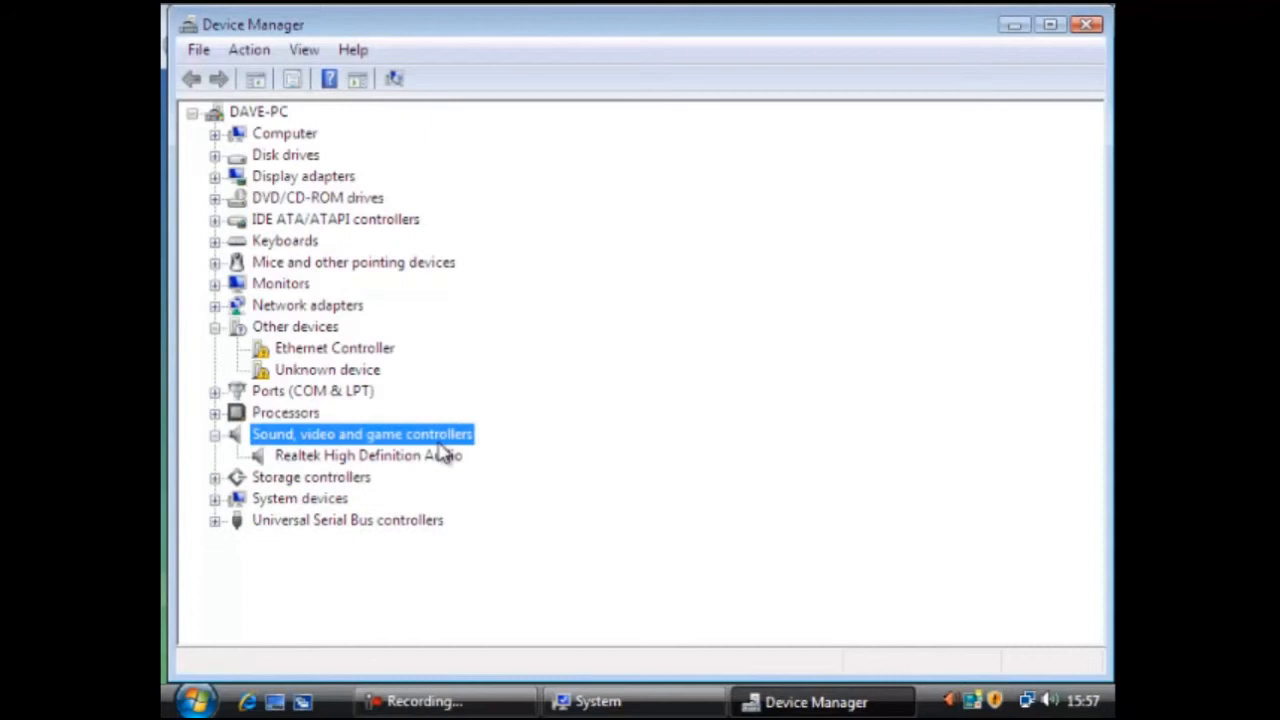
mouse_move(452, 475)
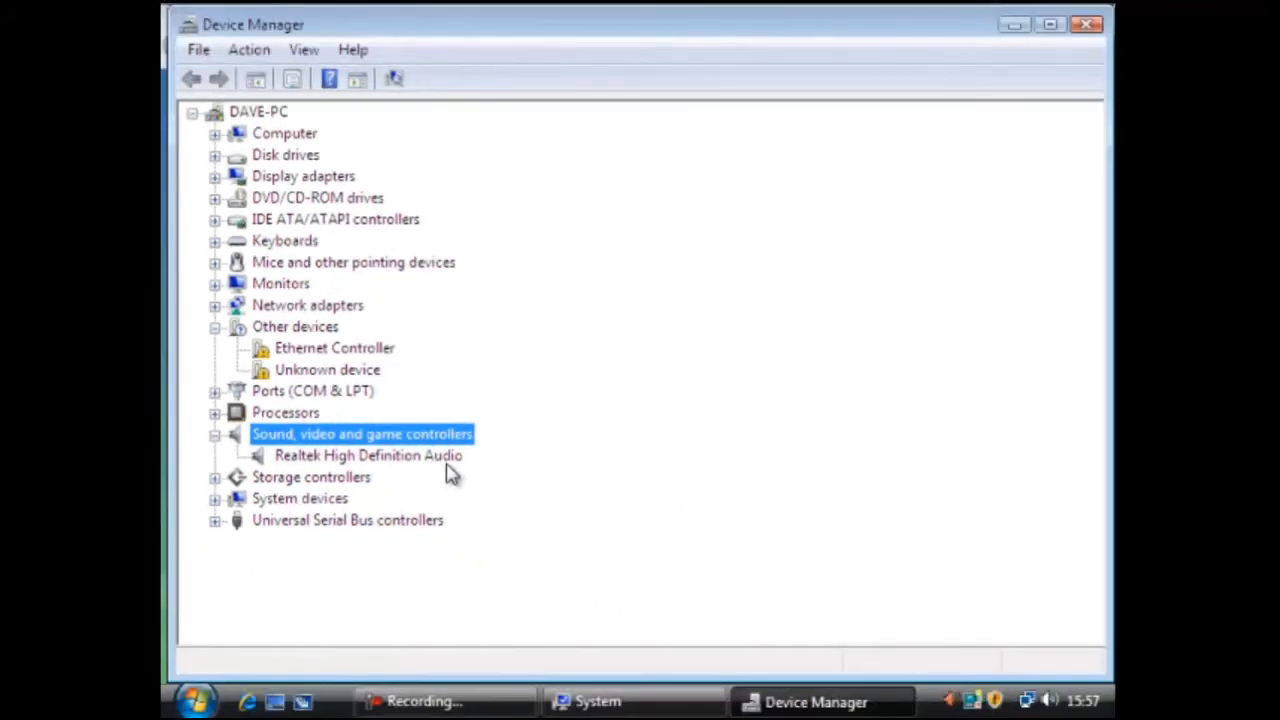
double_click(368, 455)
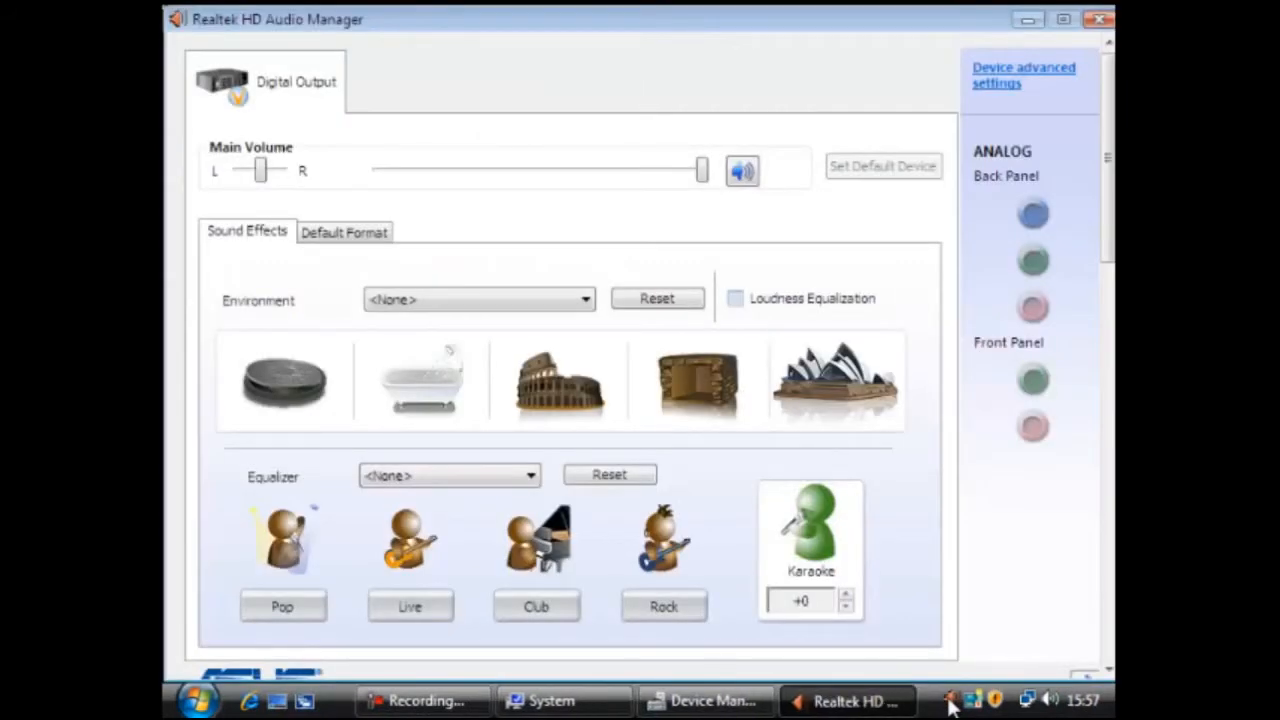
mouse_move(995, 590)
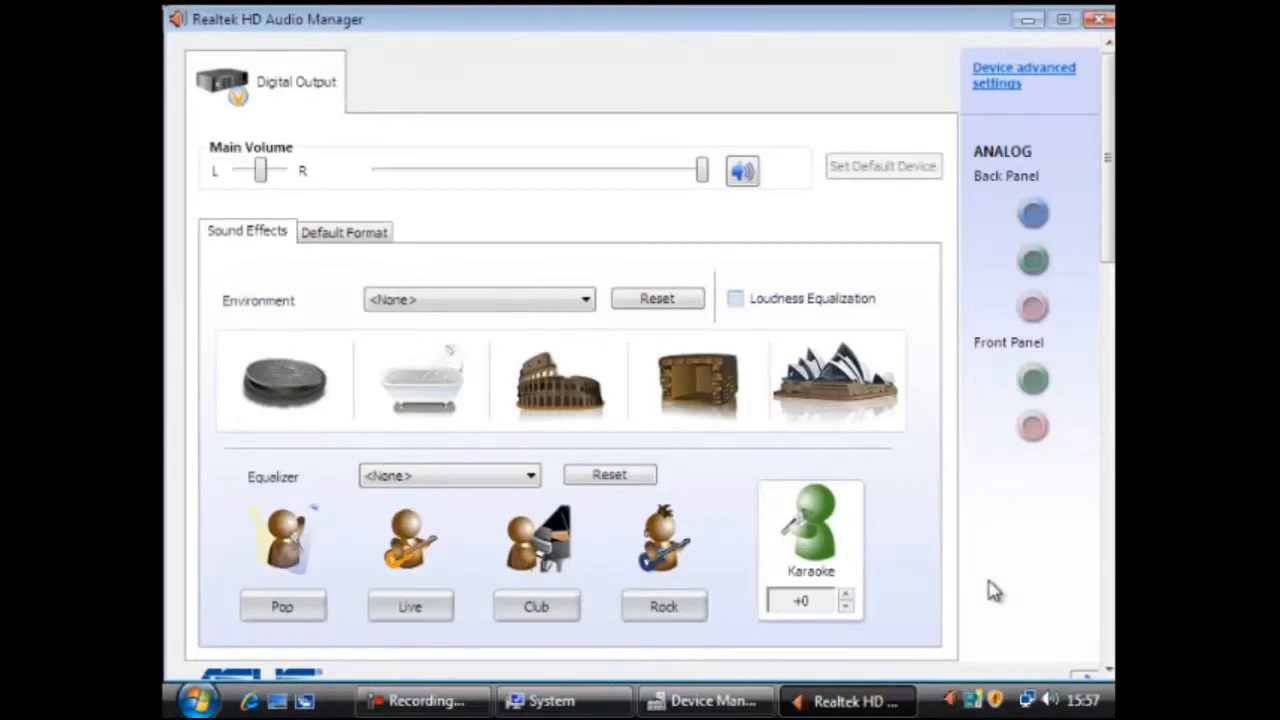
mouse_move(1007, 603)
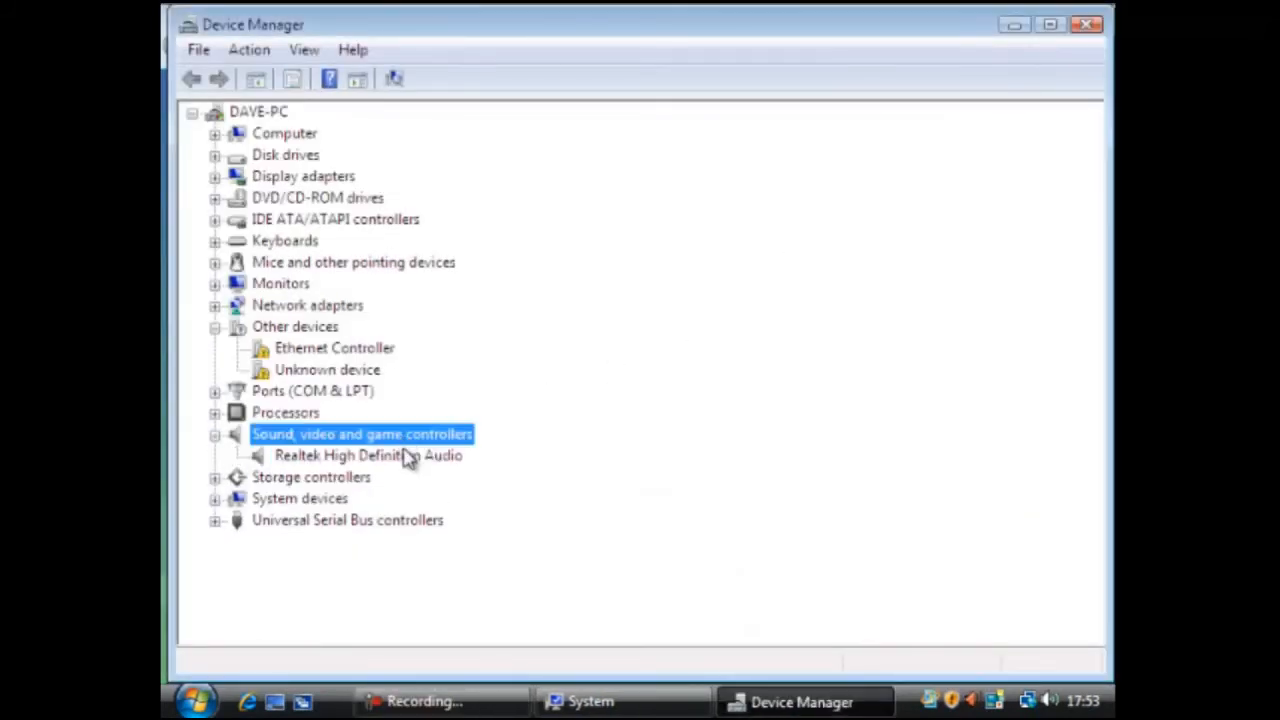
Disable Realtek High Definition Audio, confirm, and accept the restart
right_click(367, 455)
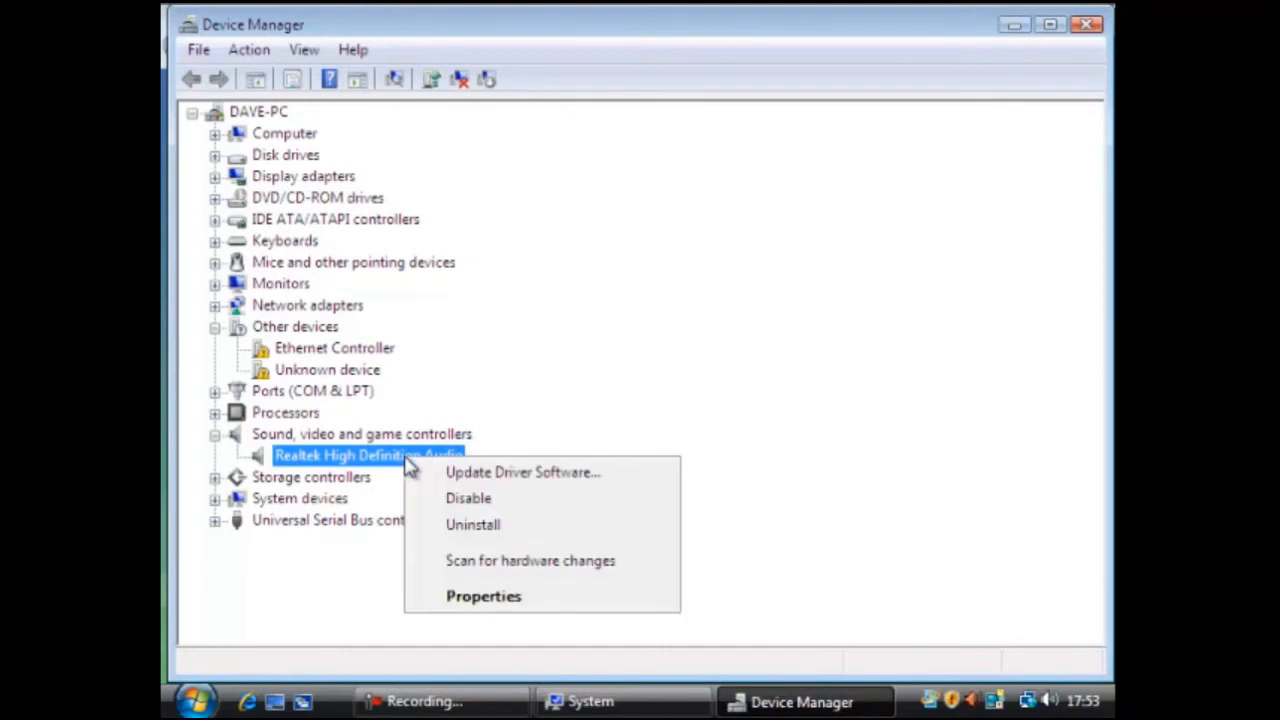
left_click(468, 497)
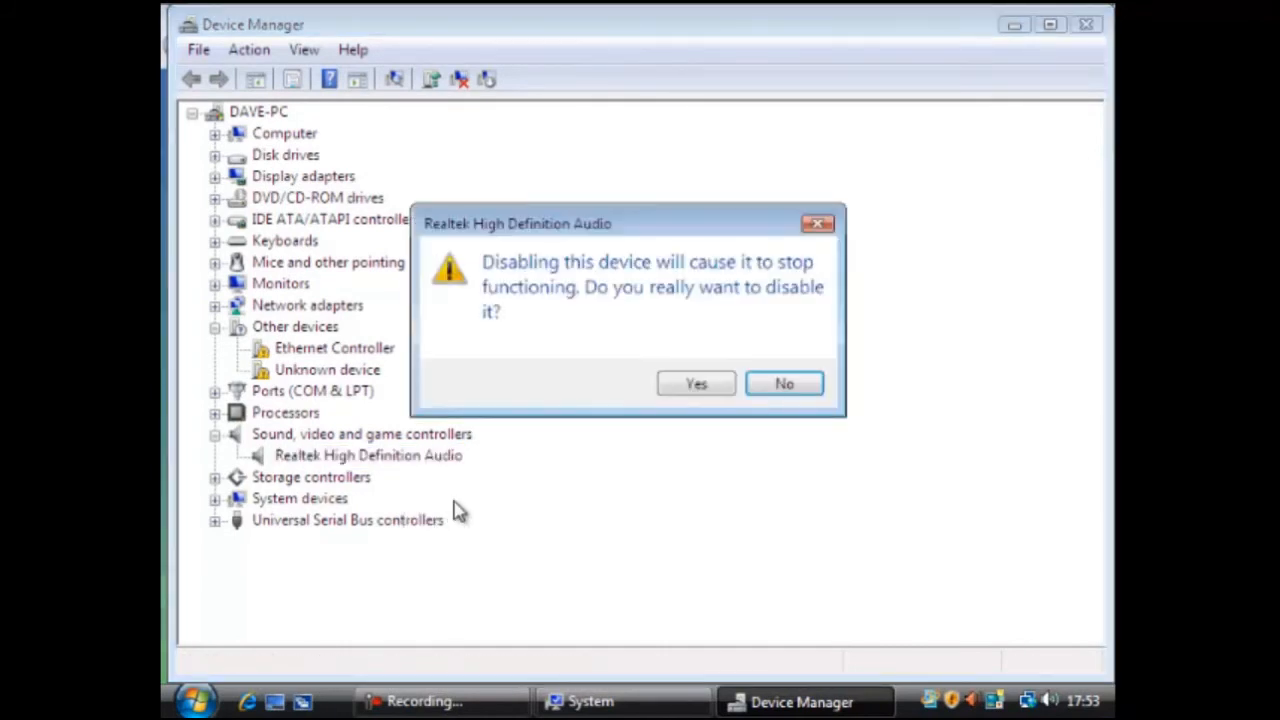
left_click(695, 383)
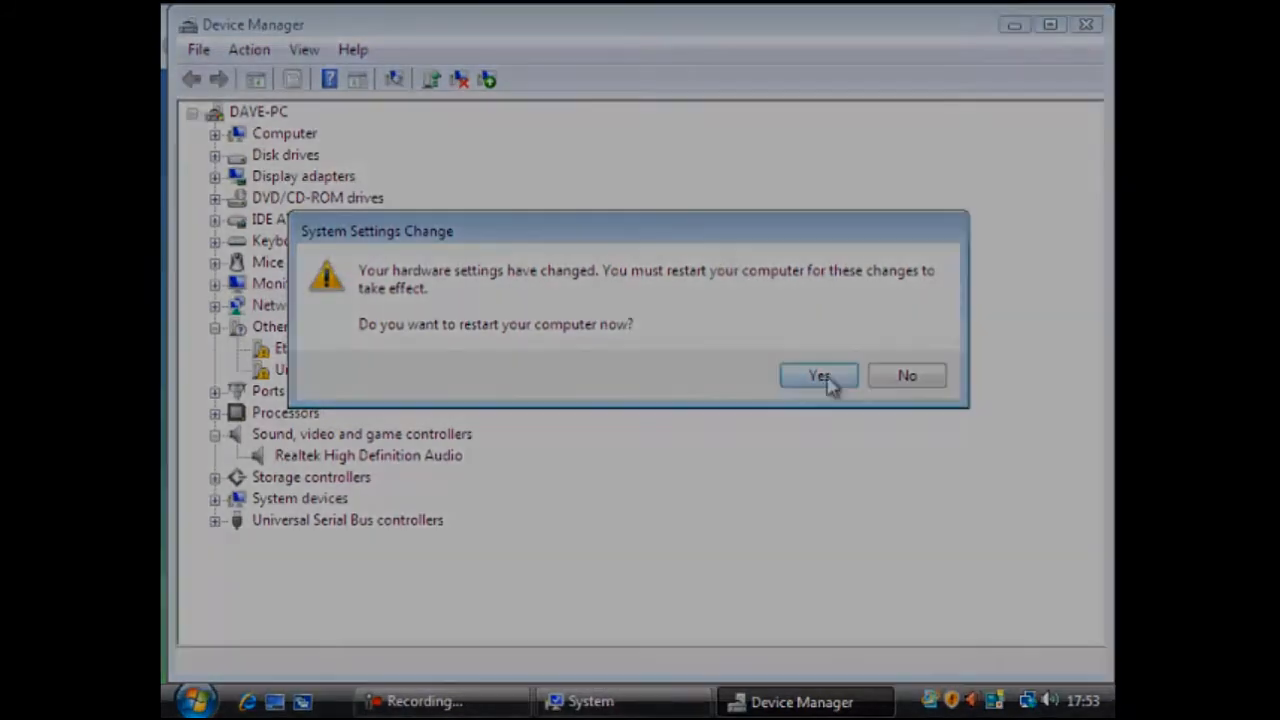
left_click(818, 375)
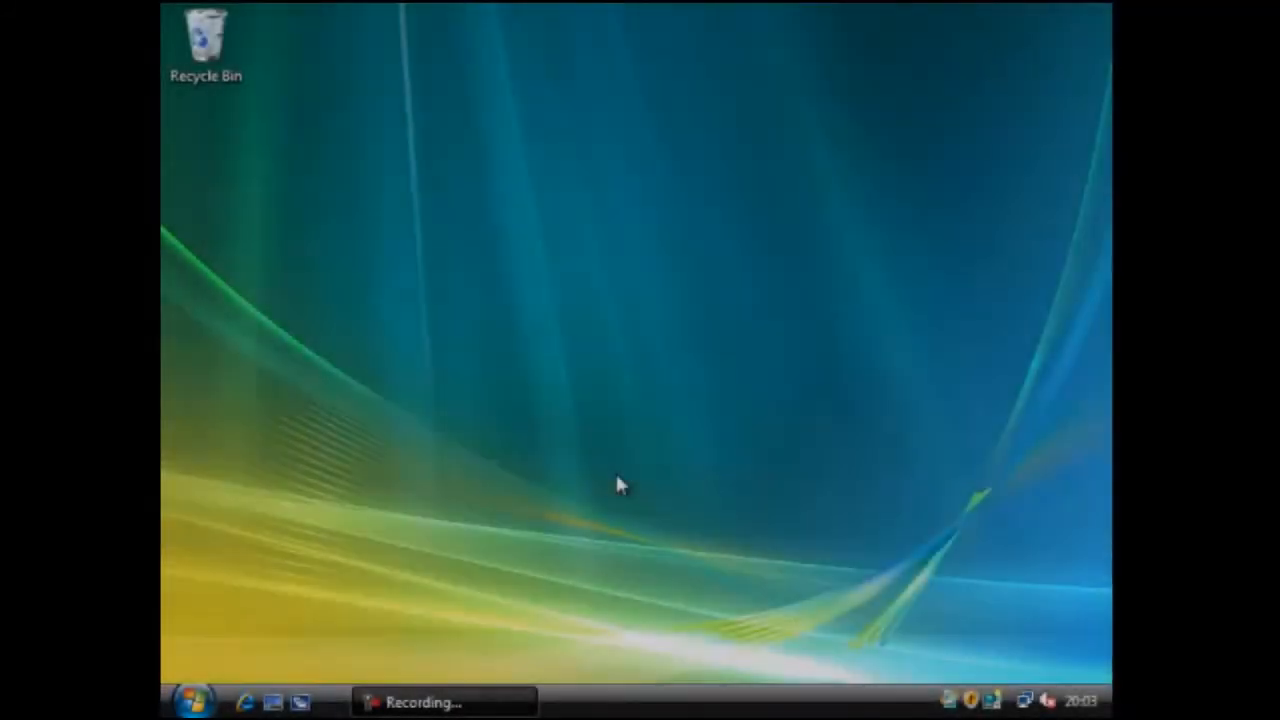
After the reboot, reach Device Manager again via Computer Properties and the System window
left_click(195, 700)
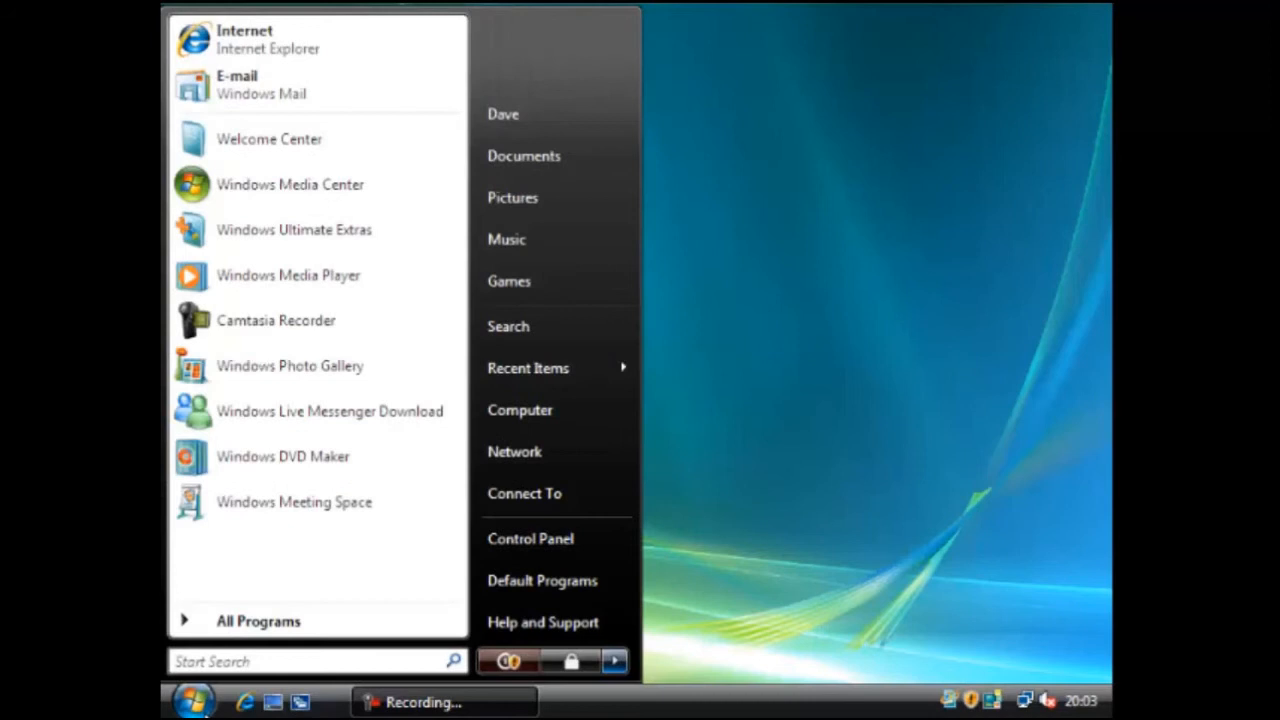
right_click(519, 410)
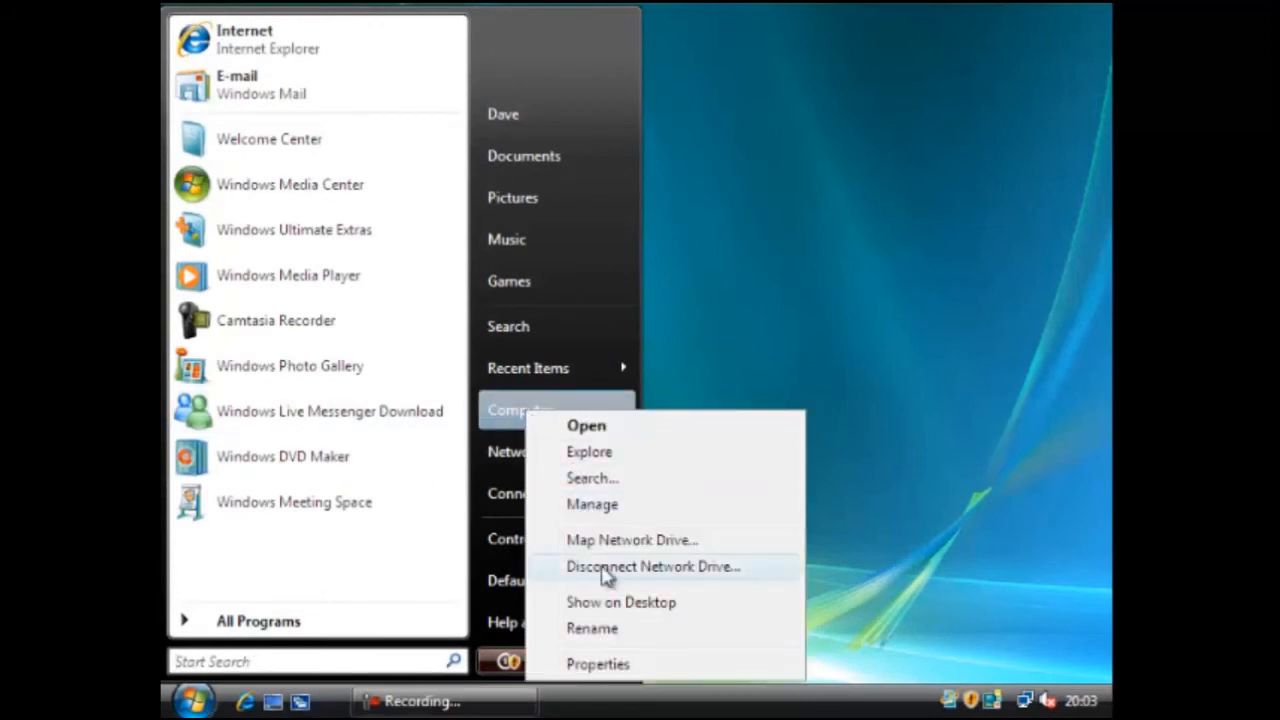
left_click(598, 663)
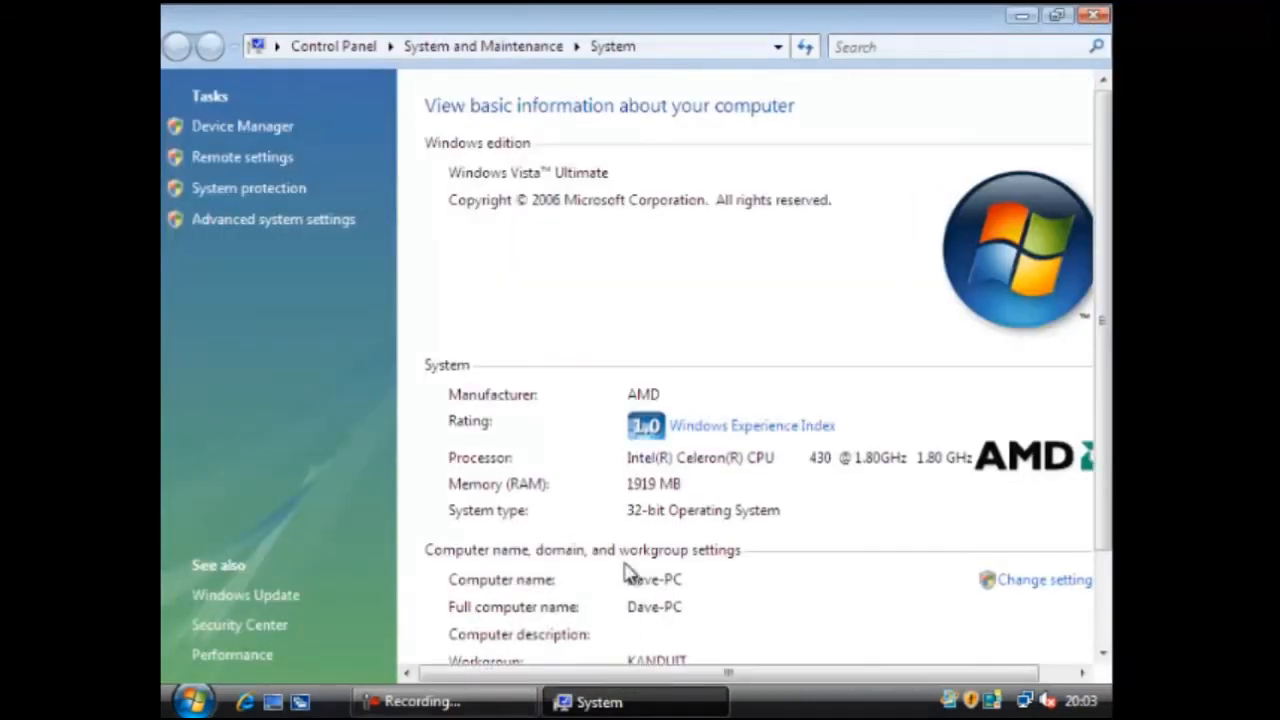
mouse_move(240, 126)
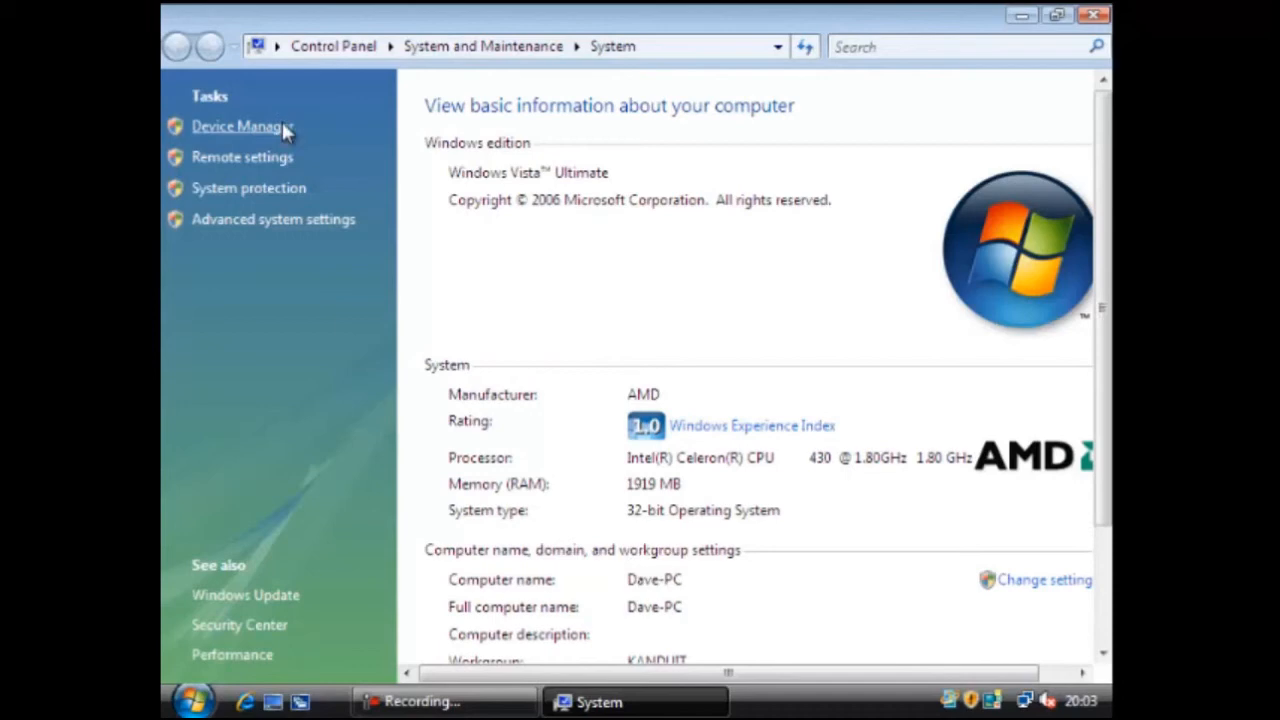
left_click(238, 126)
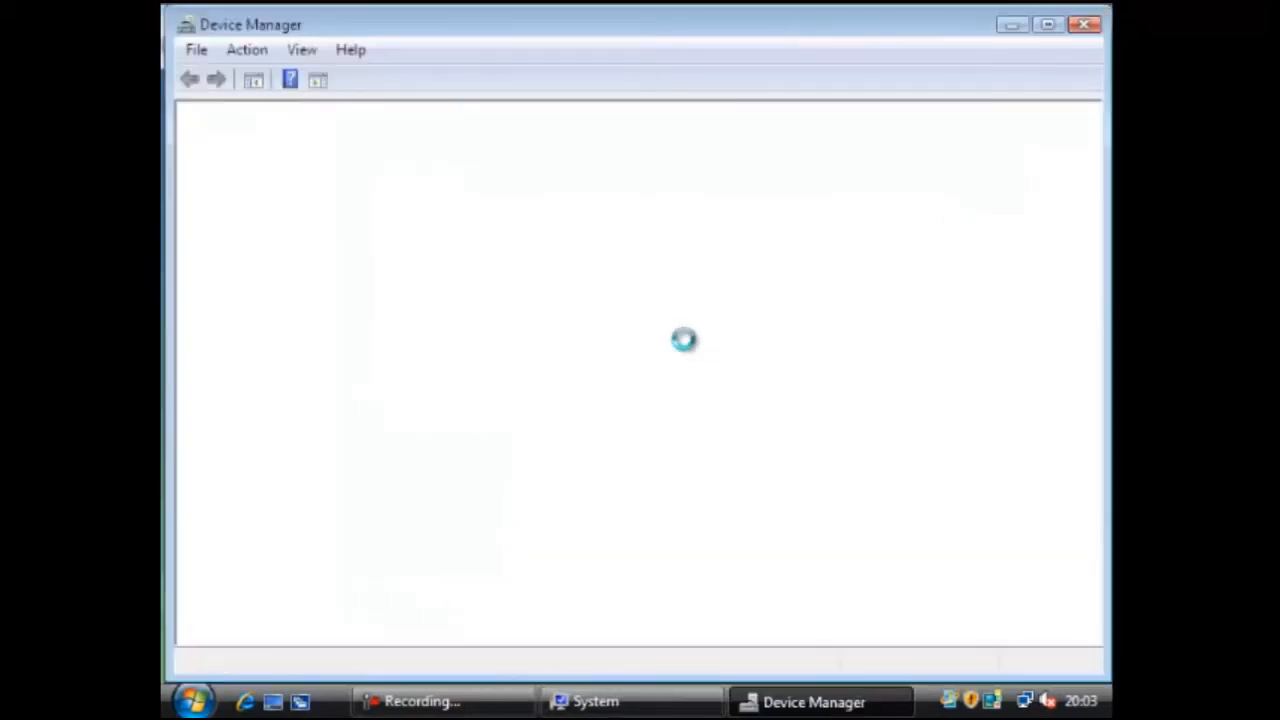